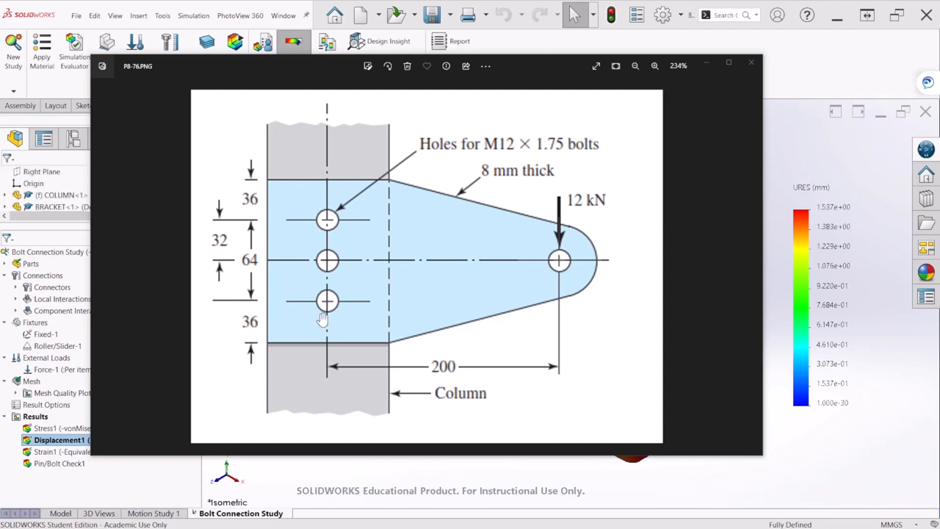
mouse_move(346, 232)
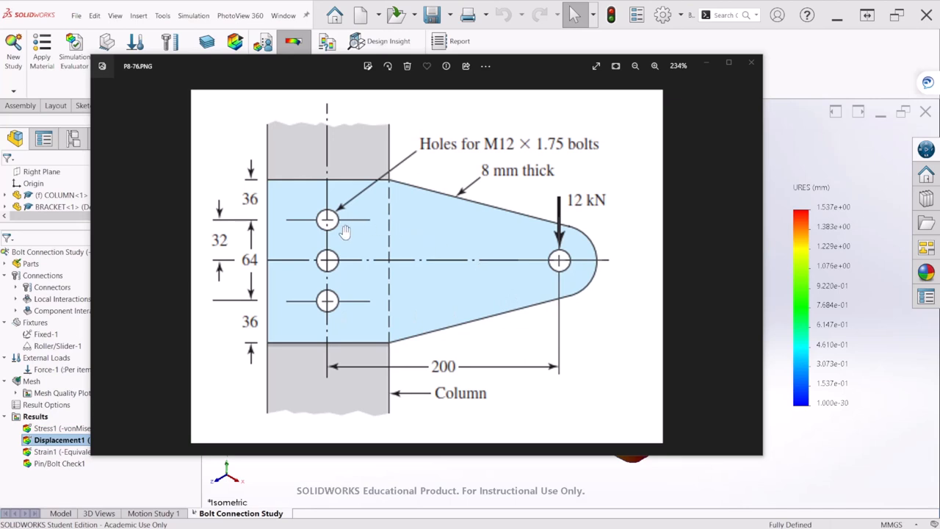
mouse_move(415, 244)
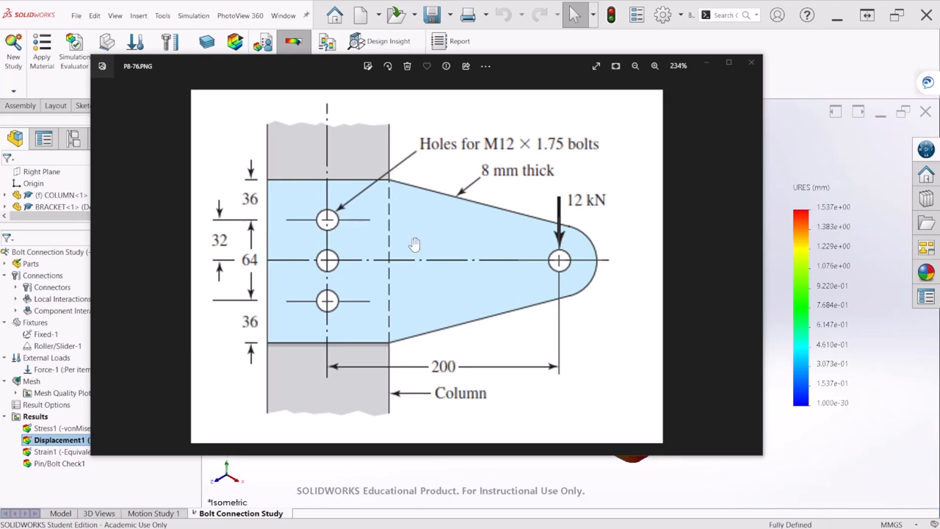
mouse_move(373, 257)
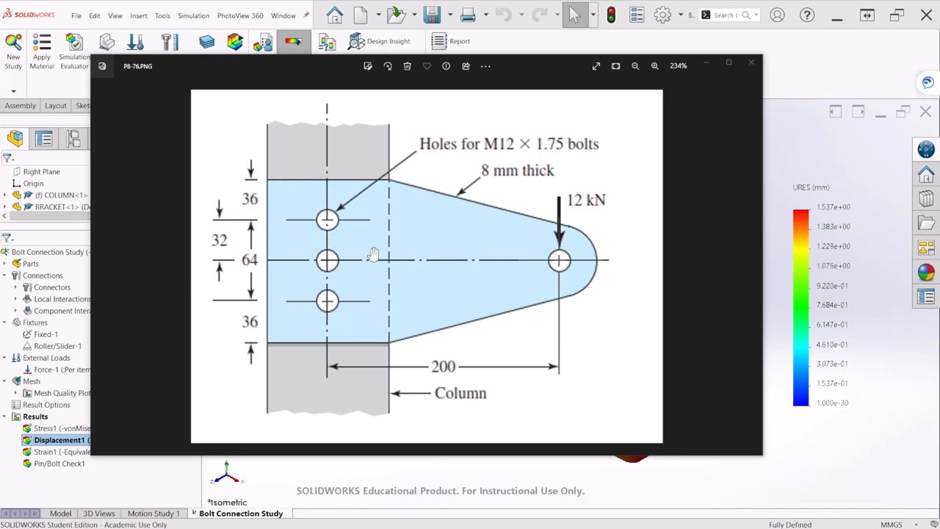
mouse_move(322, 243)
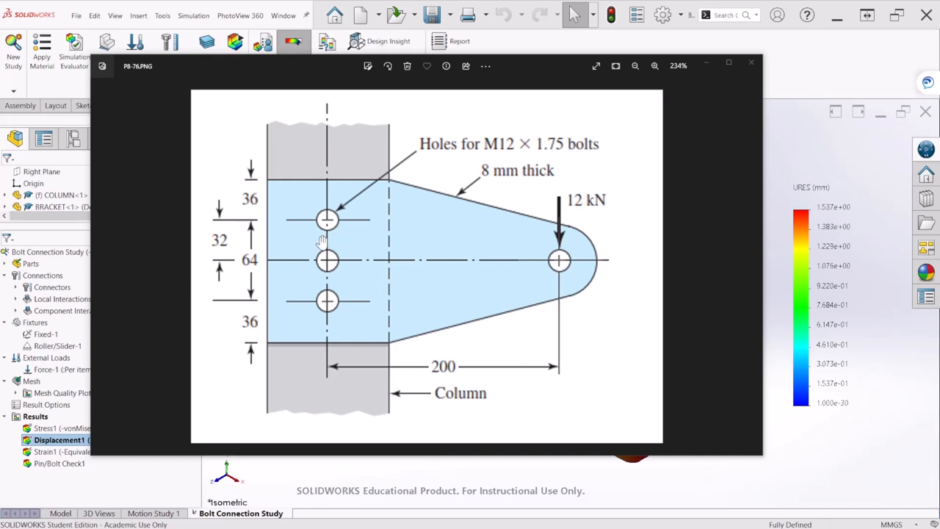
mouse_move(329, 218)
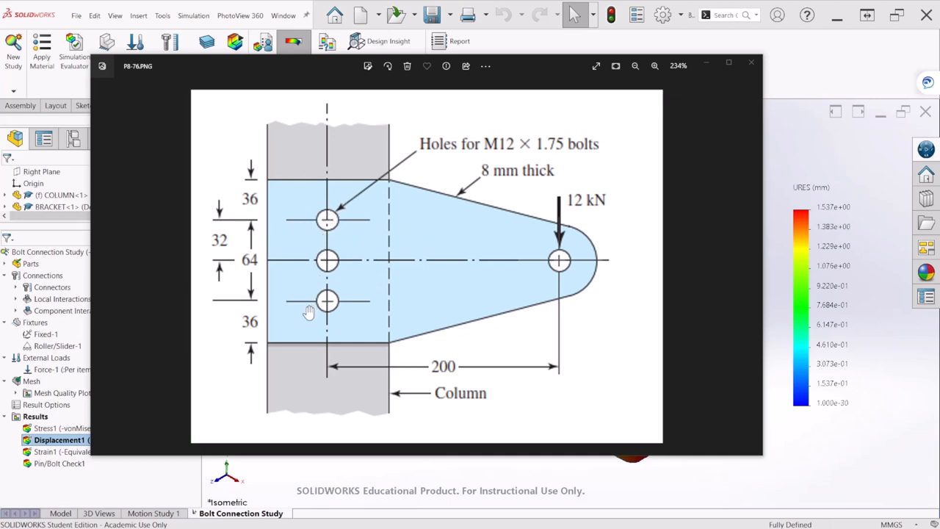
mouse_move(378, 286)
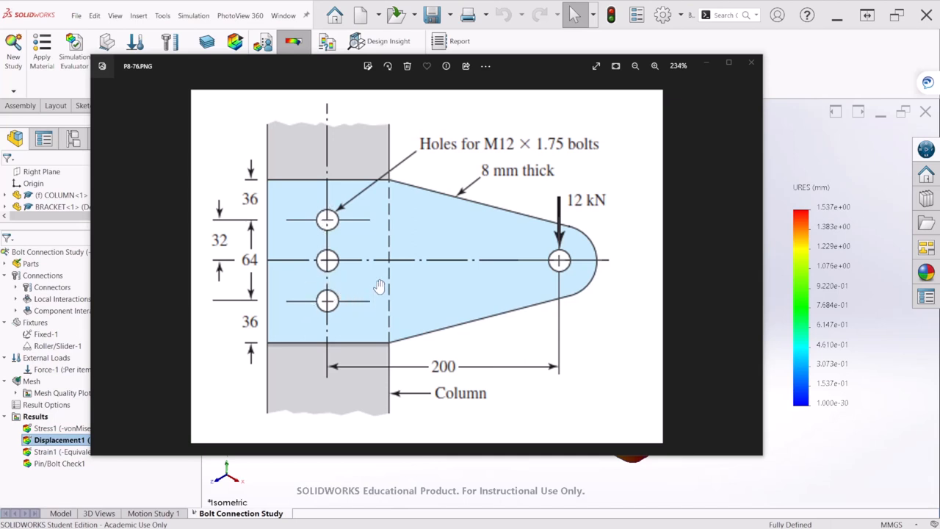
mouse_move(491, 221)
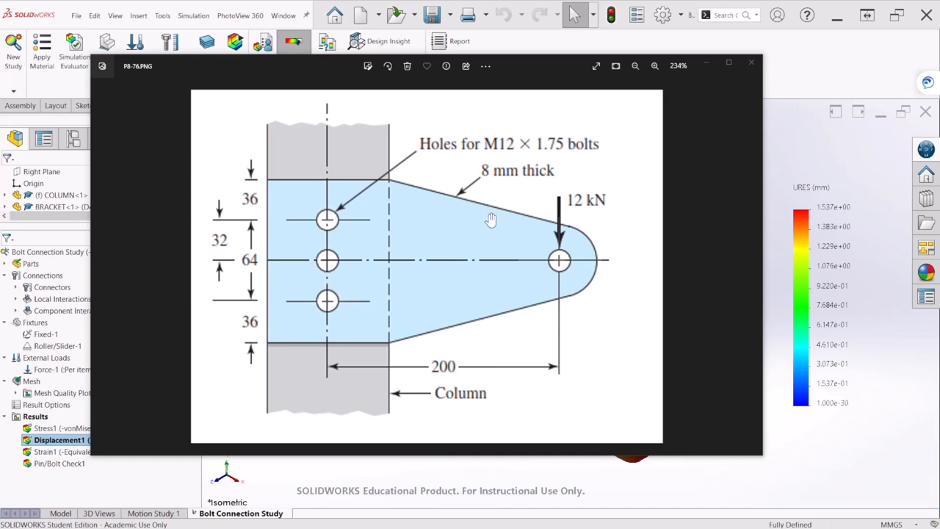
mouse_move(553, 248)
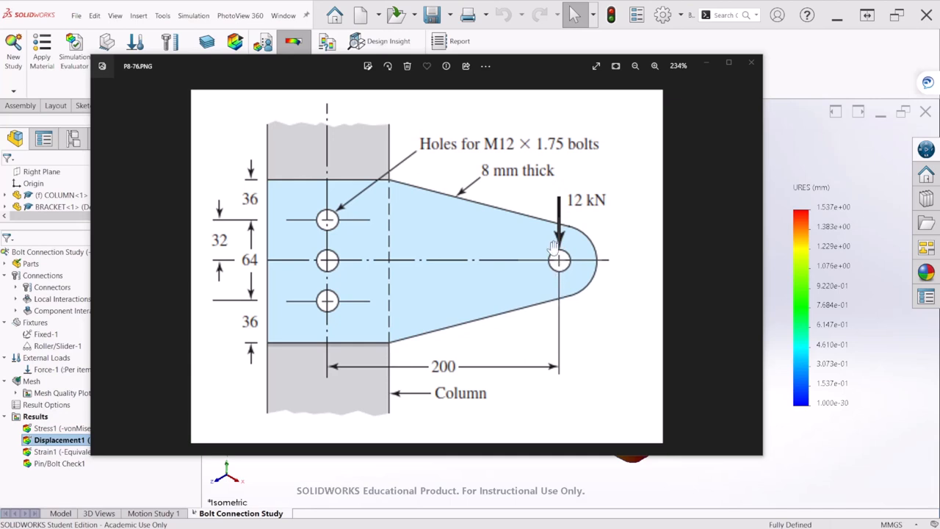
mouse_move(382, 360)
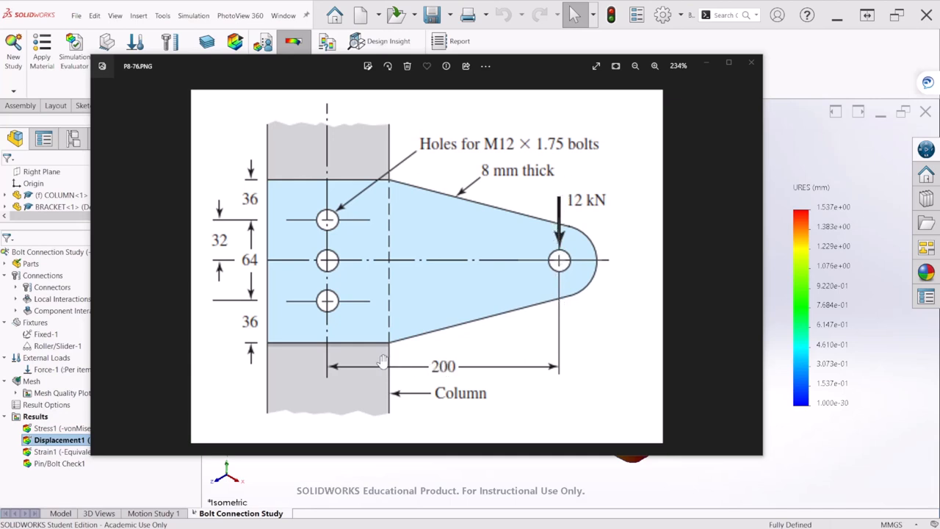
mouse_move(332, 199)
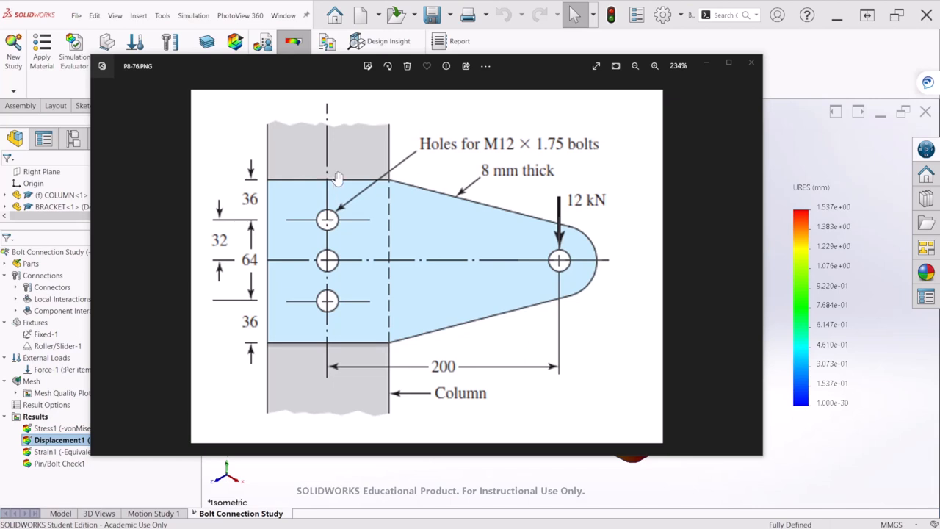
mouse_move(409, 180)
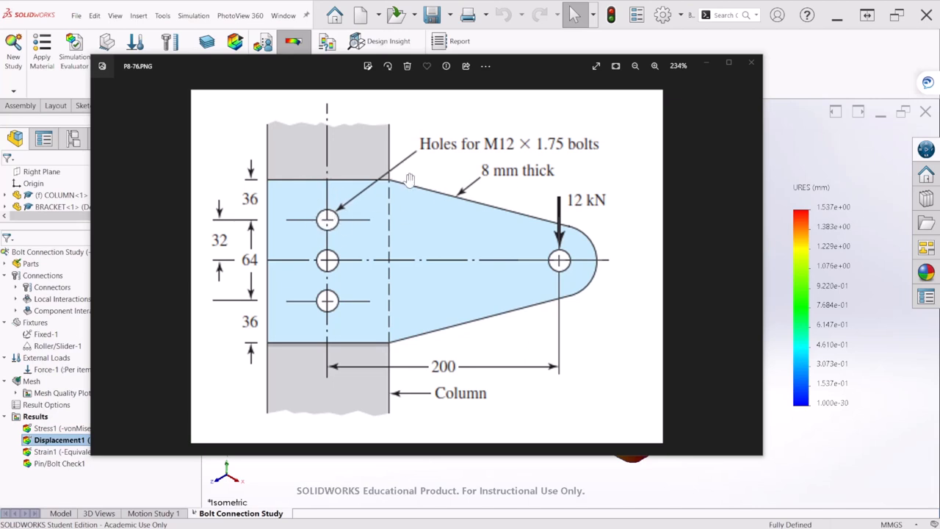
mouse_move(509, 150)
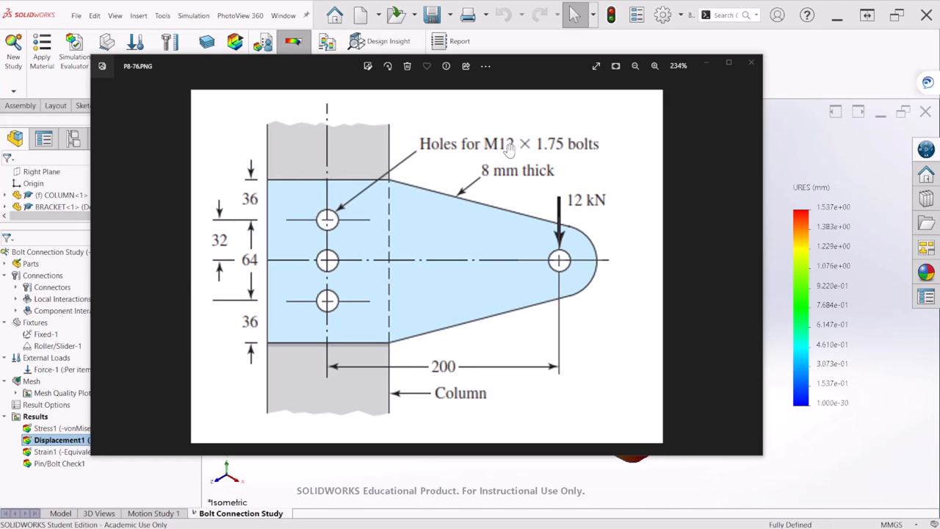
mouse_move(532, 193)
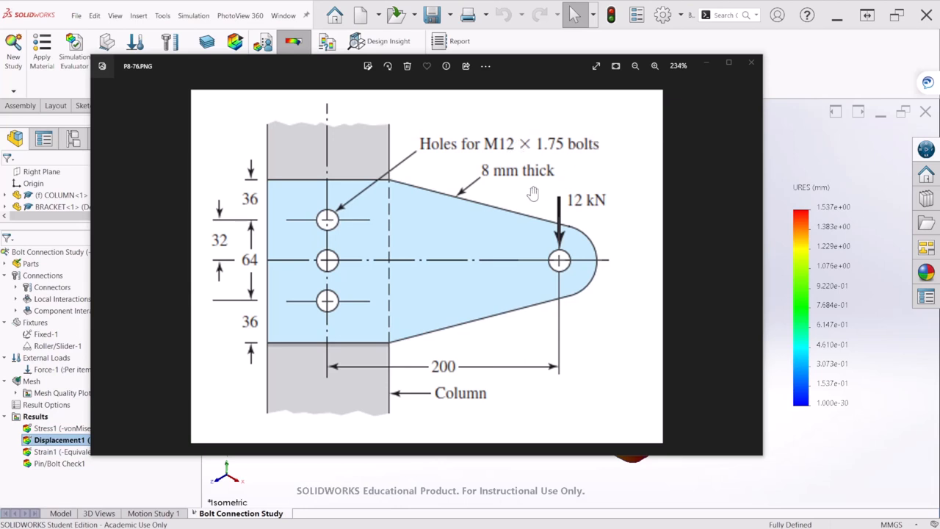
mouse_move(334, 145)
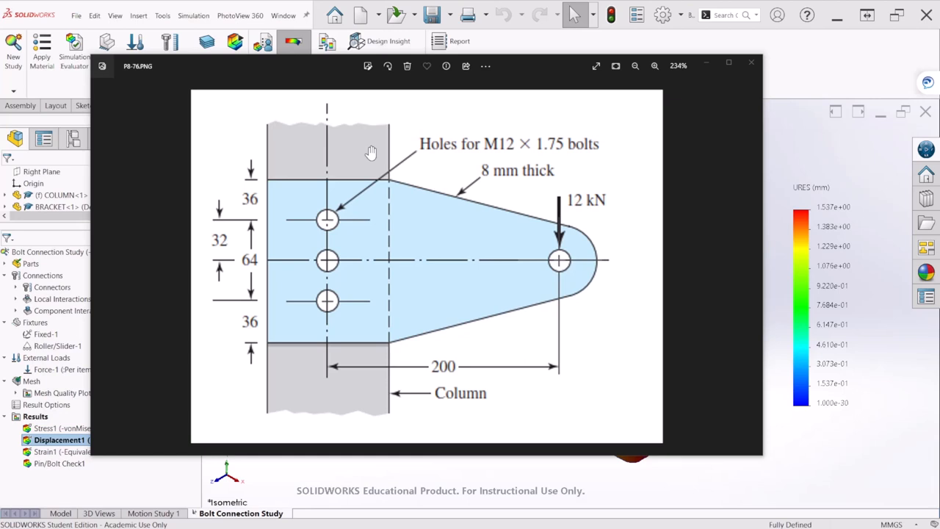
mouse_move(551, 74)
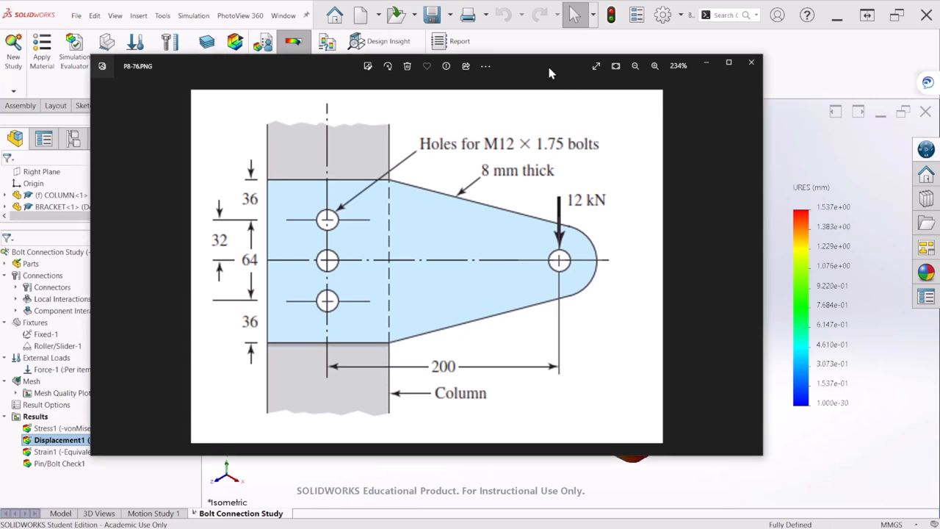
Start a new empty assembly (Assem5) without inserting components and set its units to MMGS
click(752, 62)
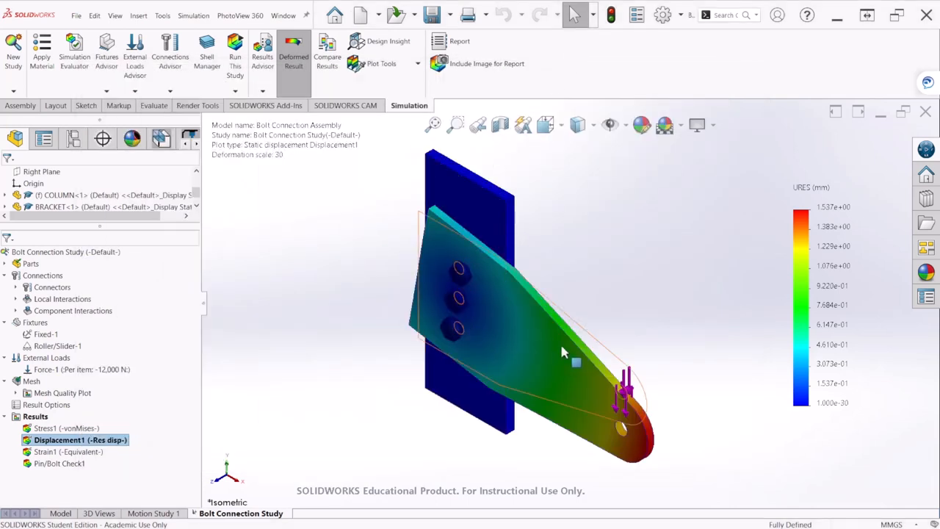
drag(566, 353, 588, 298)
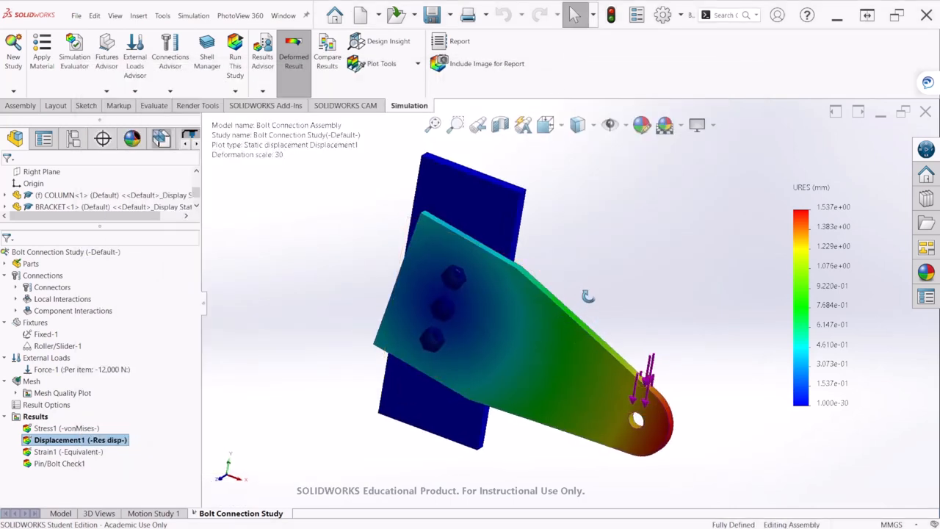
click(360, 14)
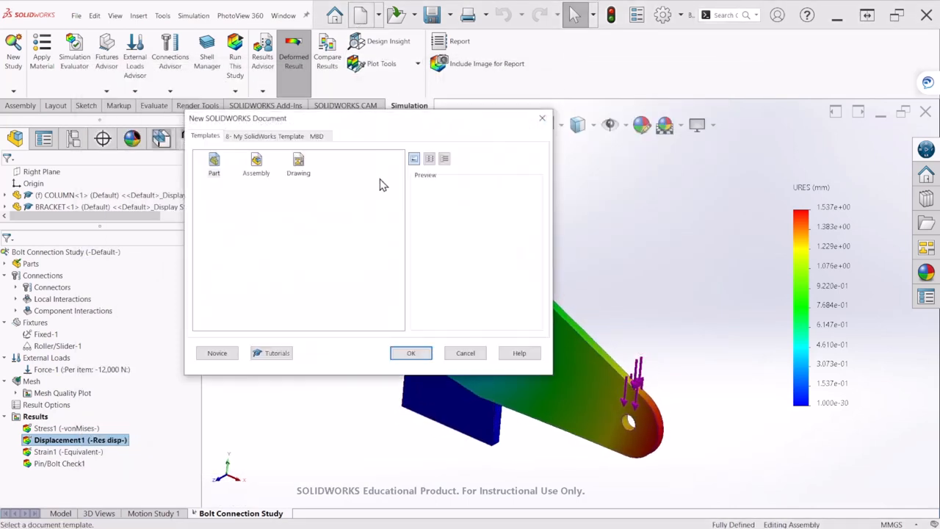
click(411, 353)
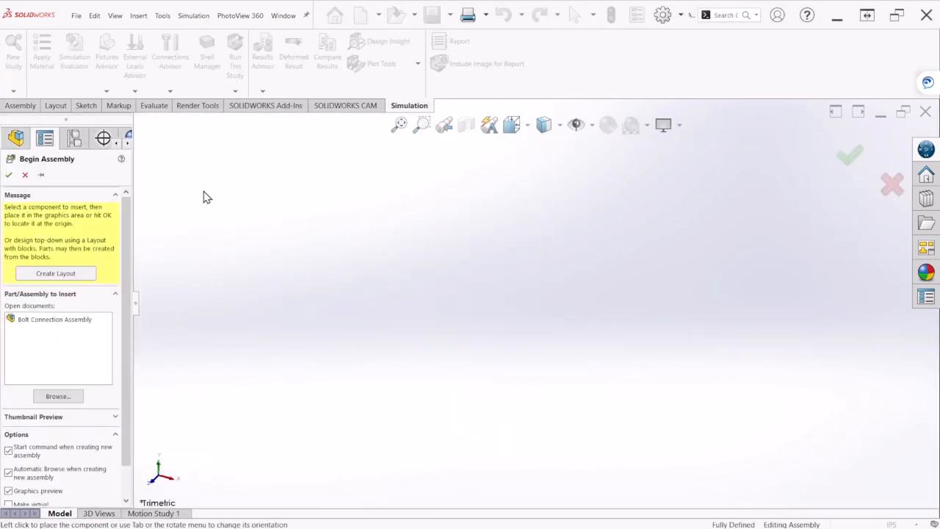
click(8, 174)
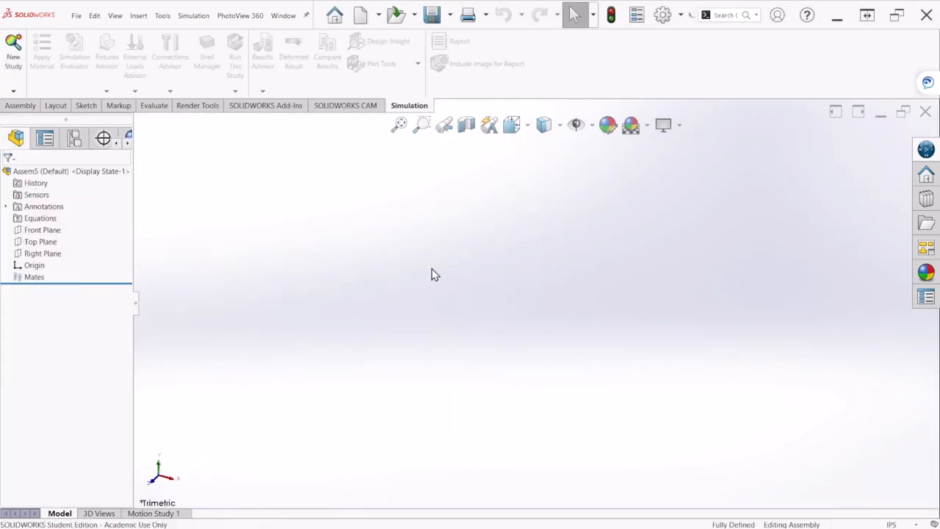
click(891, 525)
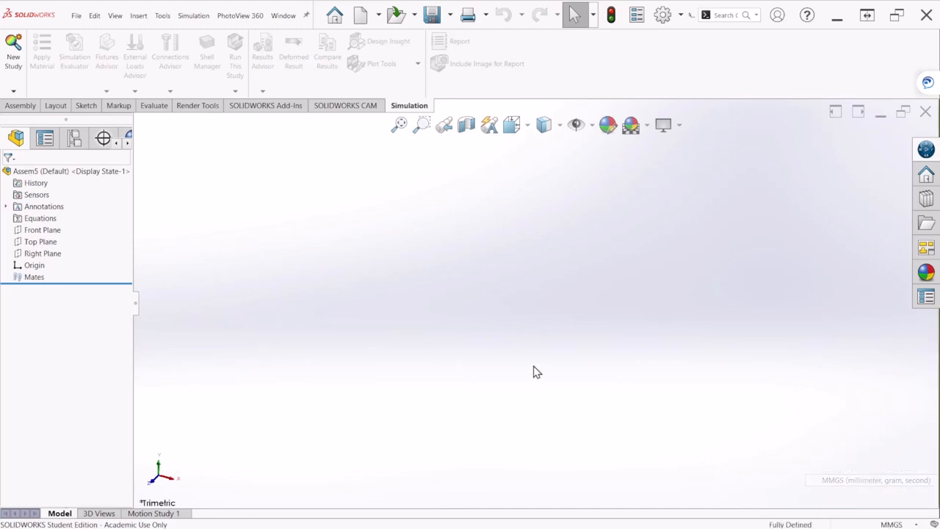
Insert the COLUMN part into the assembly and begin inserting the BRACKET part
click(20, 105)
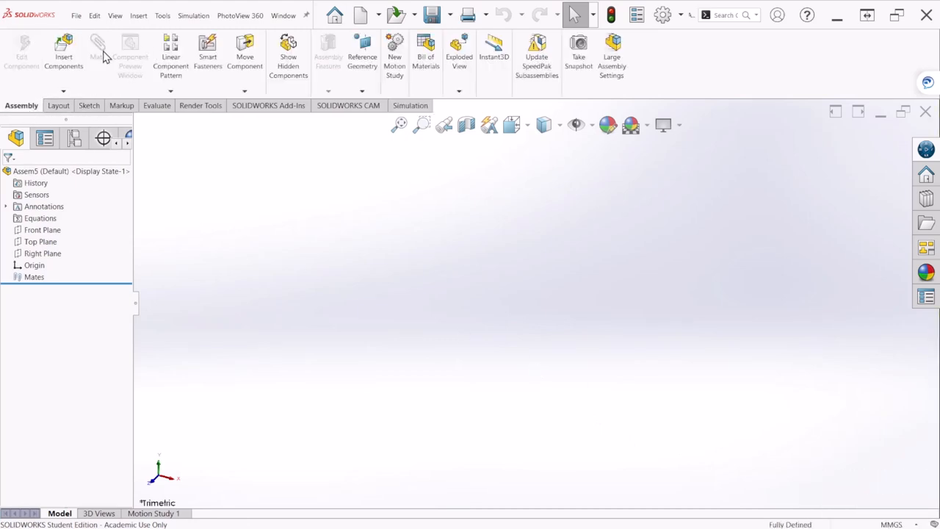
click(63, 52)
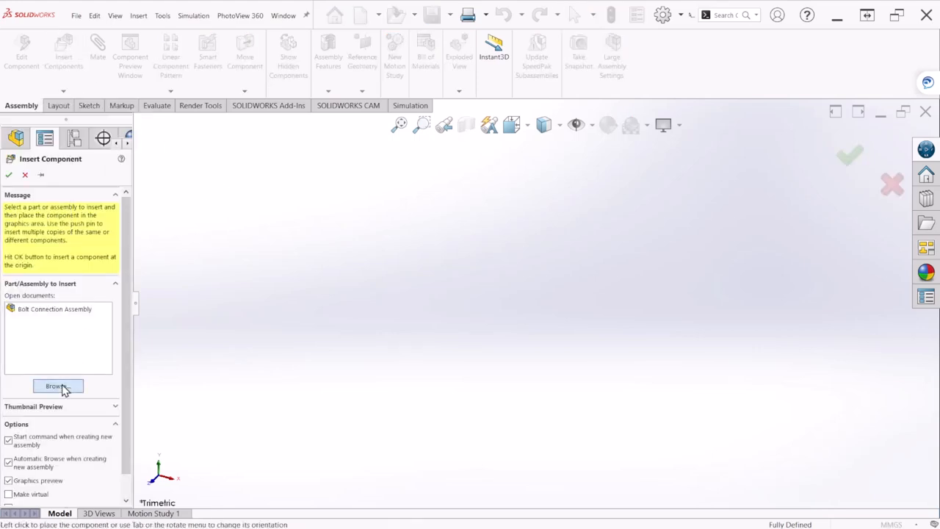
click(58, 385)
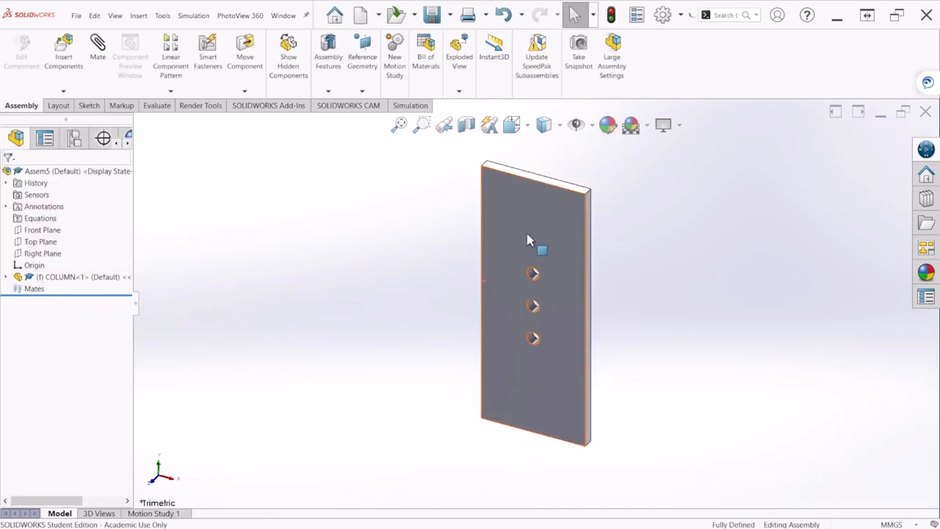
click(542, 250)
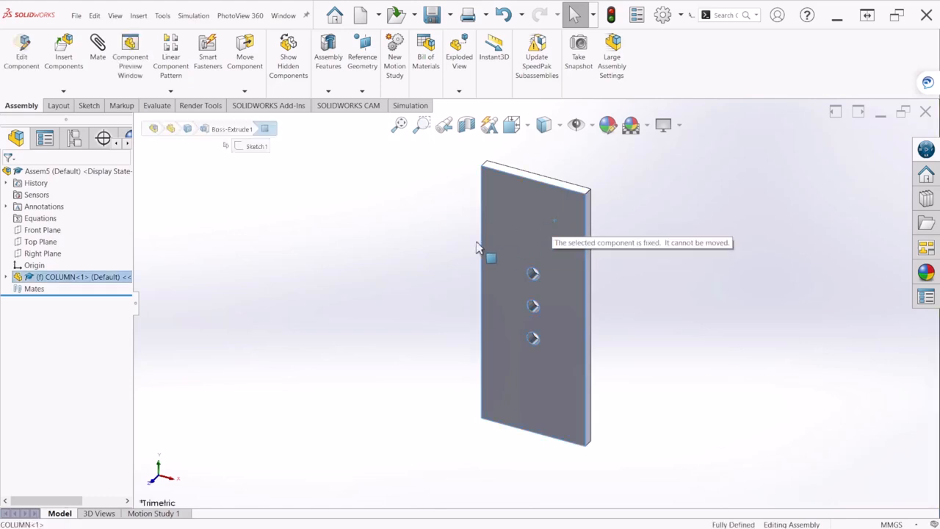
mouse_move(490, 299)
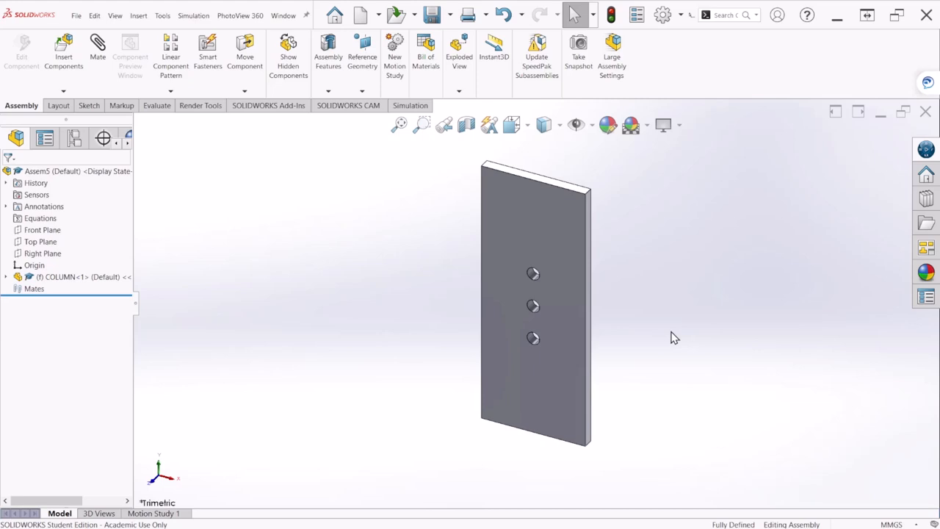
click(63, 52)
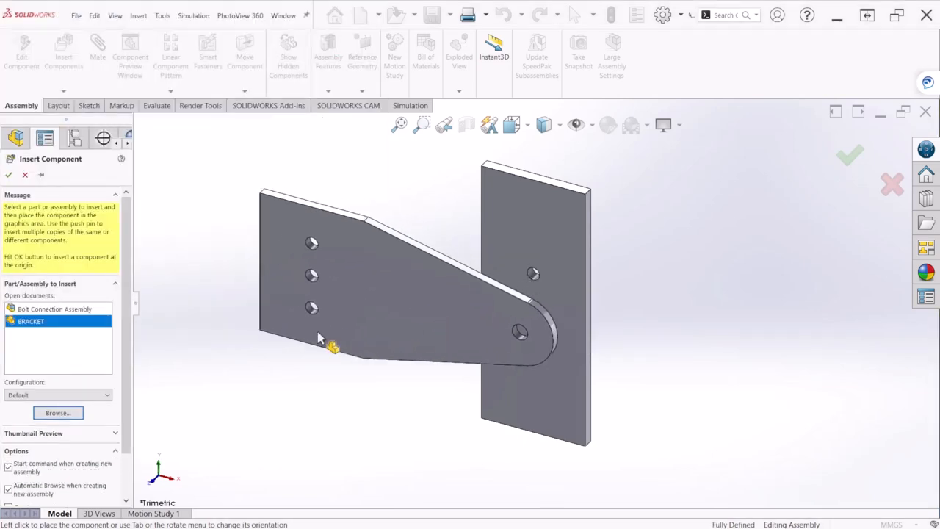
Place the BRACKET against the COLUMN and mate their bolt holes concentric until fully defined
click(25, 175)
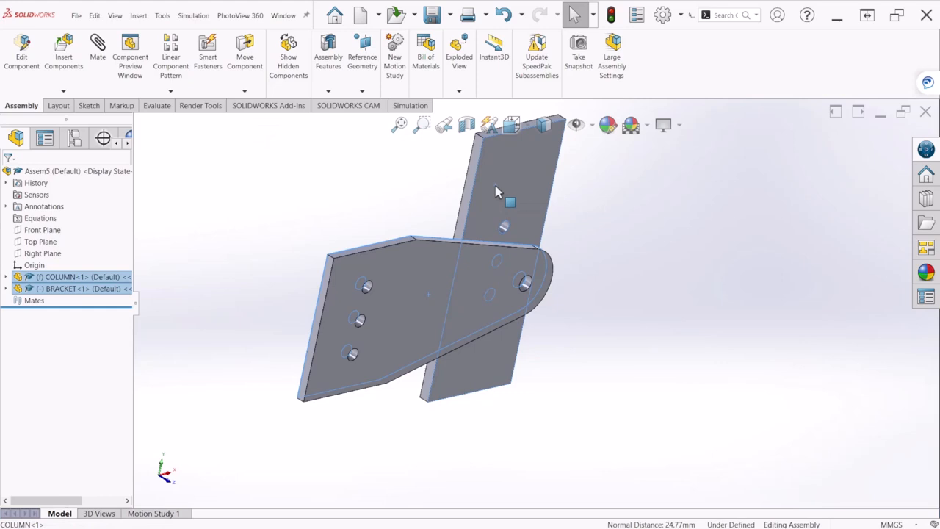
click(511, 202)
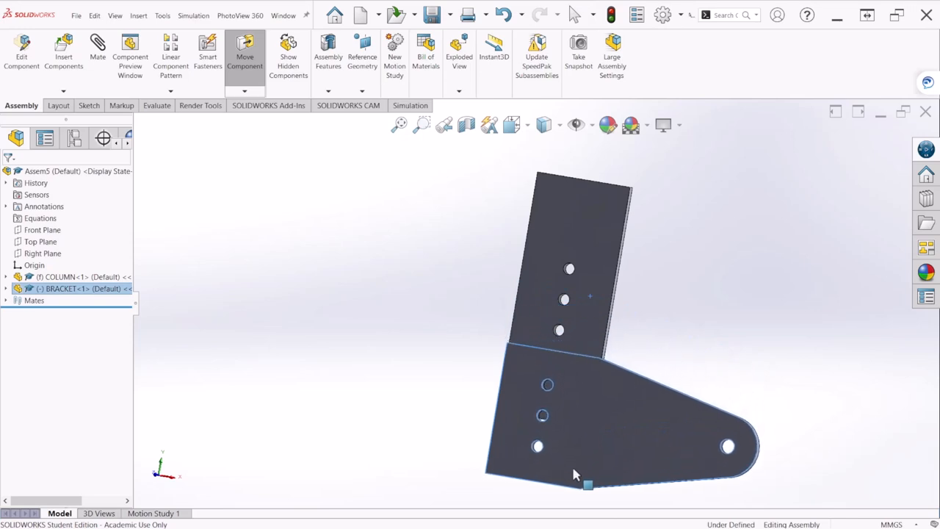
drag(587, 483, 580, 393)
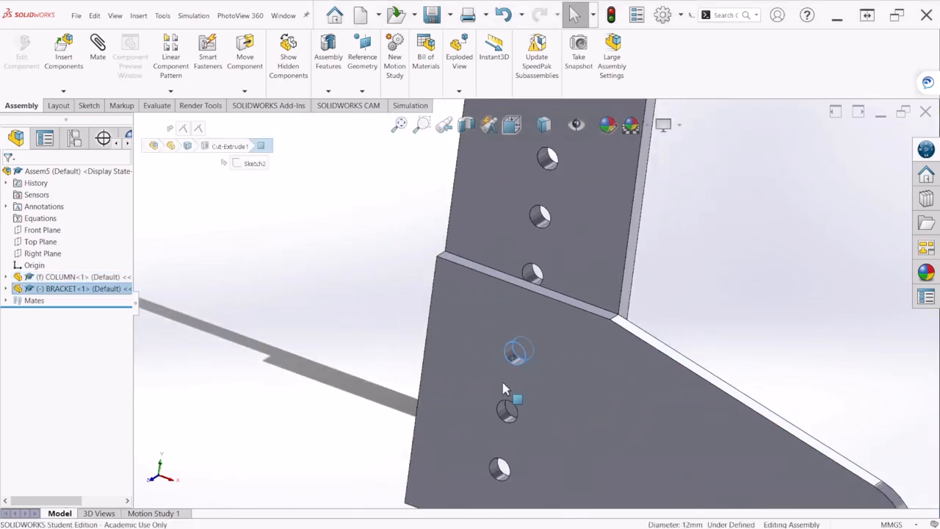
scroll(up, 3)
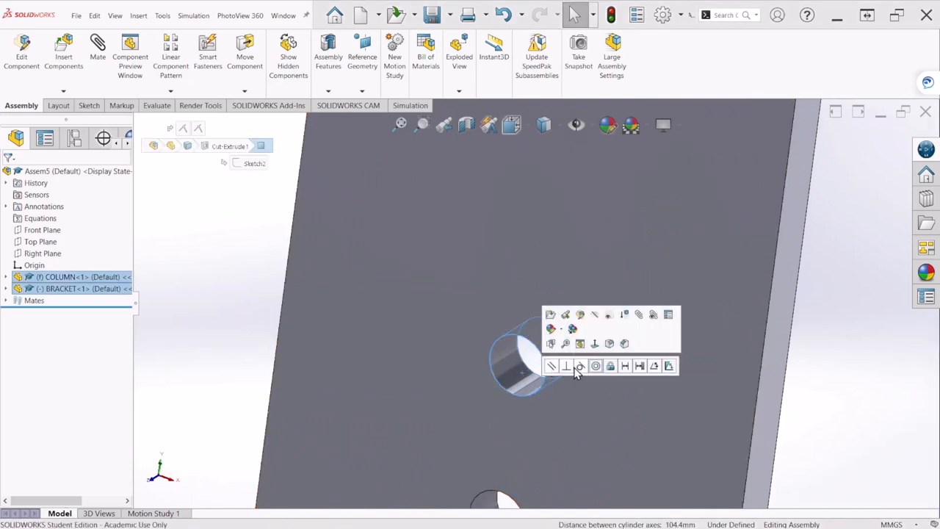
click(595, 366)
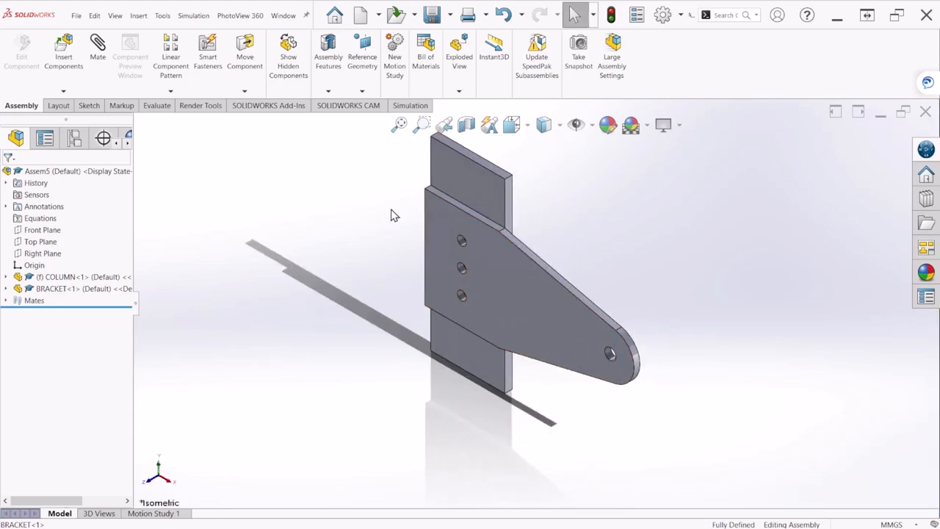
Enable the Simulation command tab and start a new simulation study
right_click(410, 105)
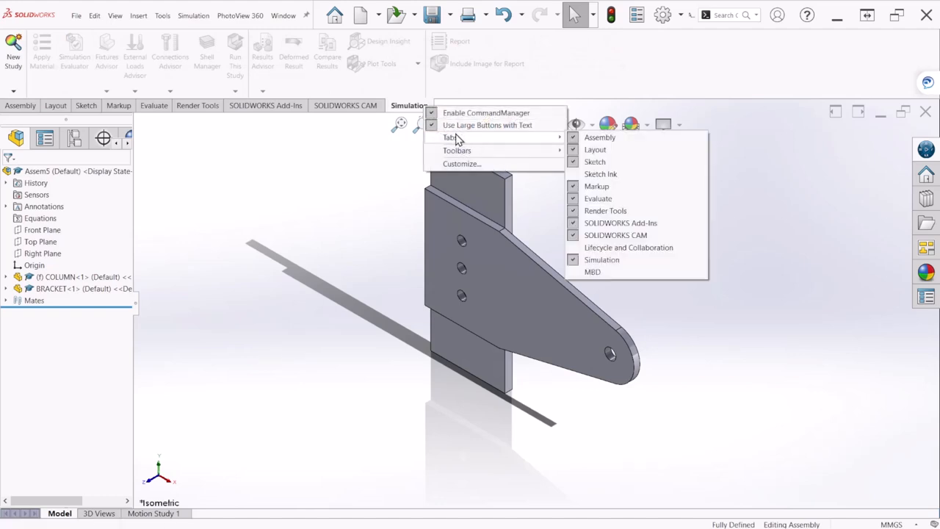
mouse_move(602, 260)
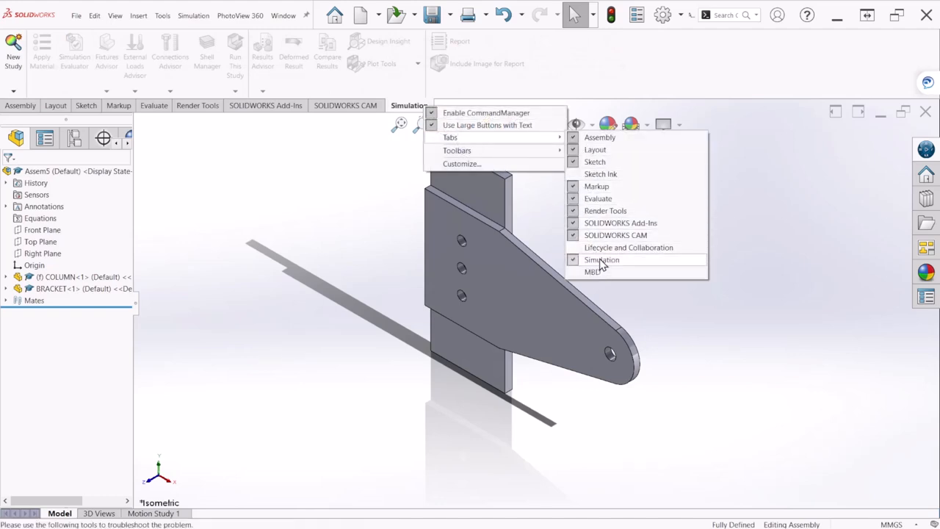
click(602, 260)
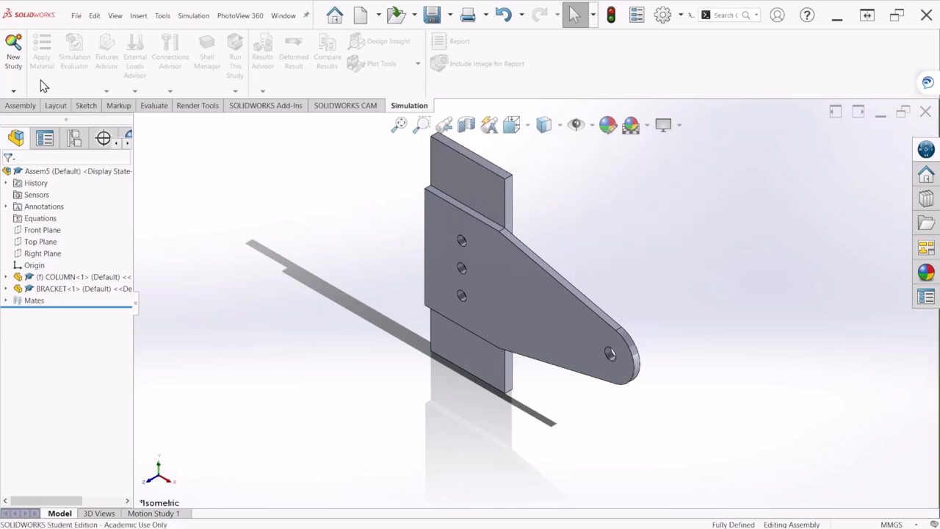
click(13, 52)
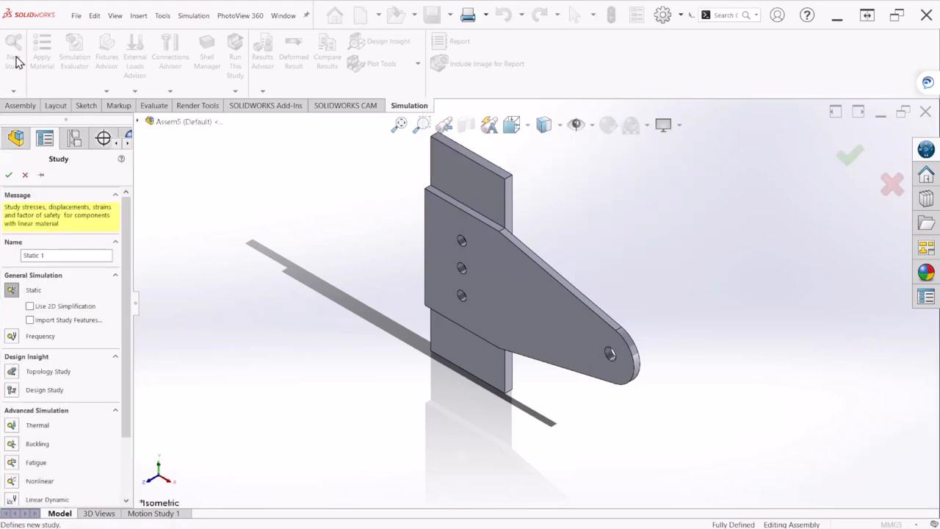
Name the static study 'Bolted Connection Study' and create it
click(66, 255)
text(Bo)
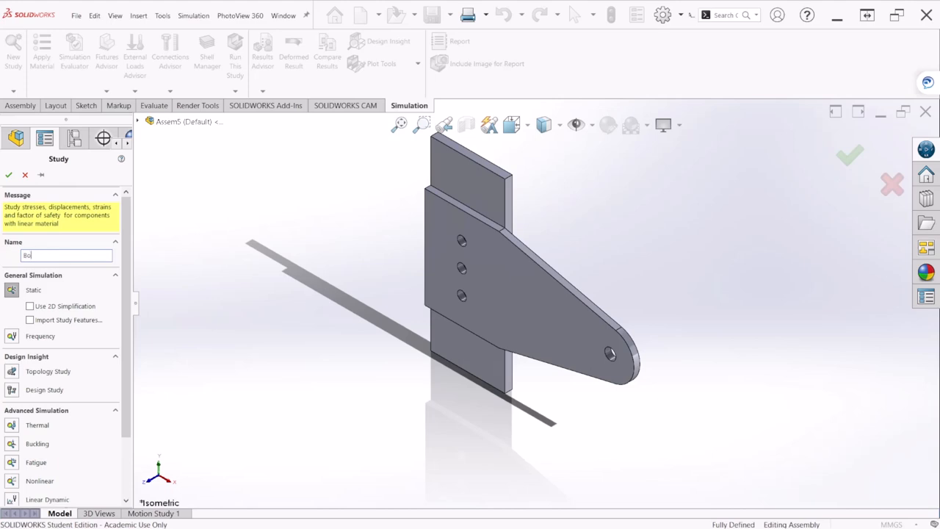
text(lted Co)
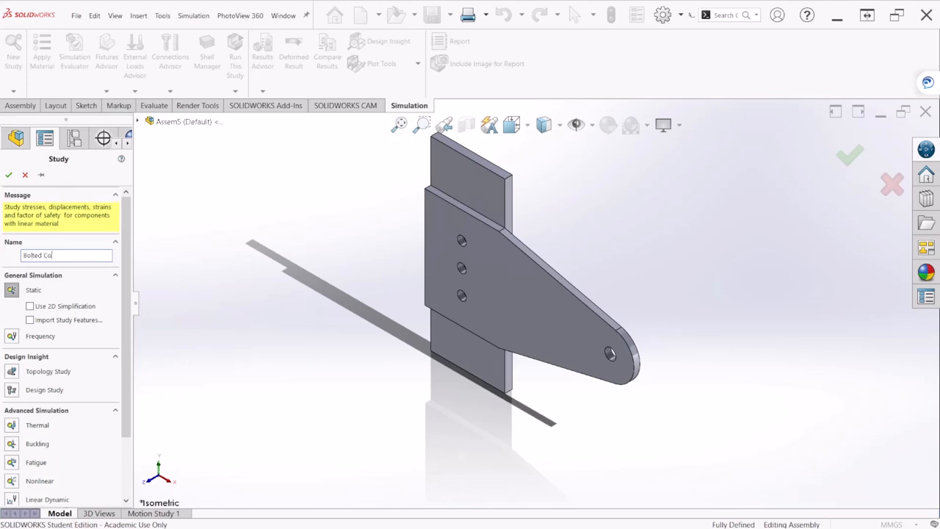
text(nnection)
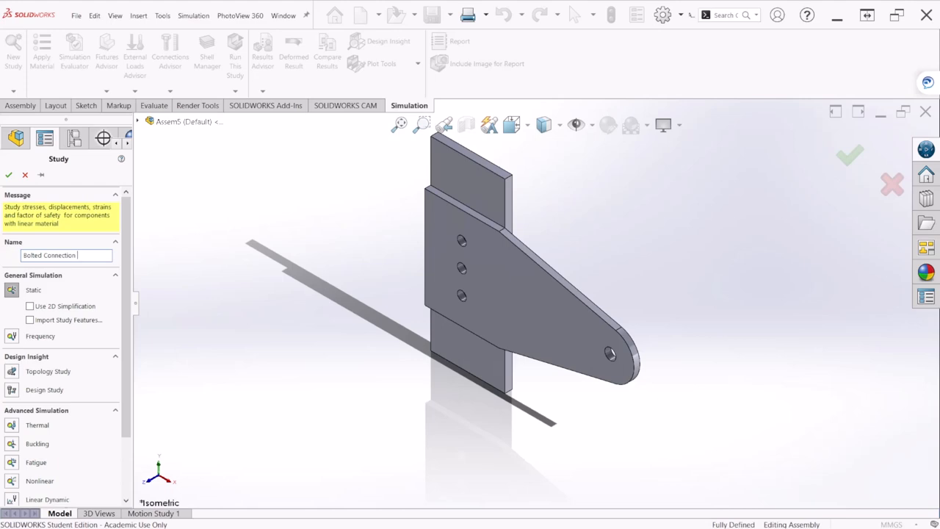
text(Stud)
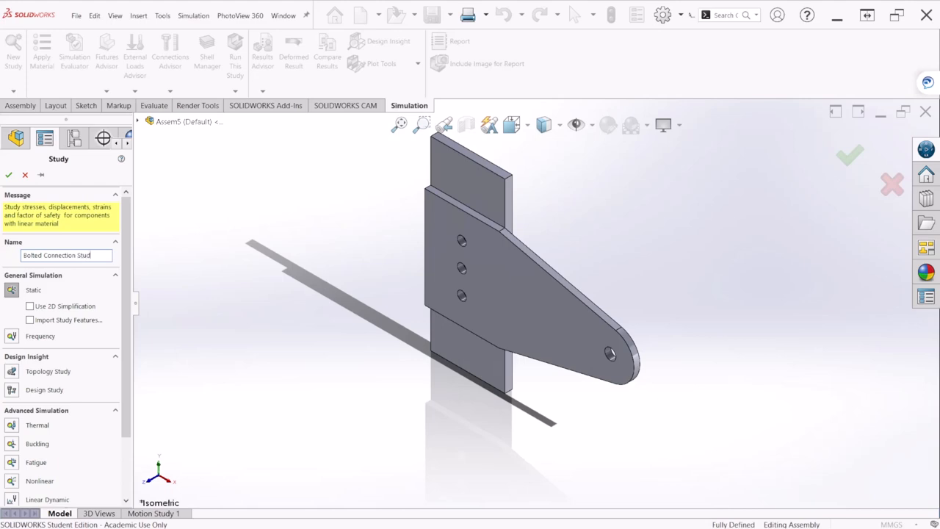
click(9, 175)
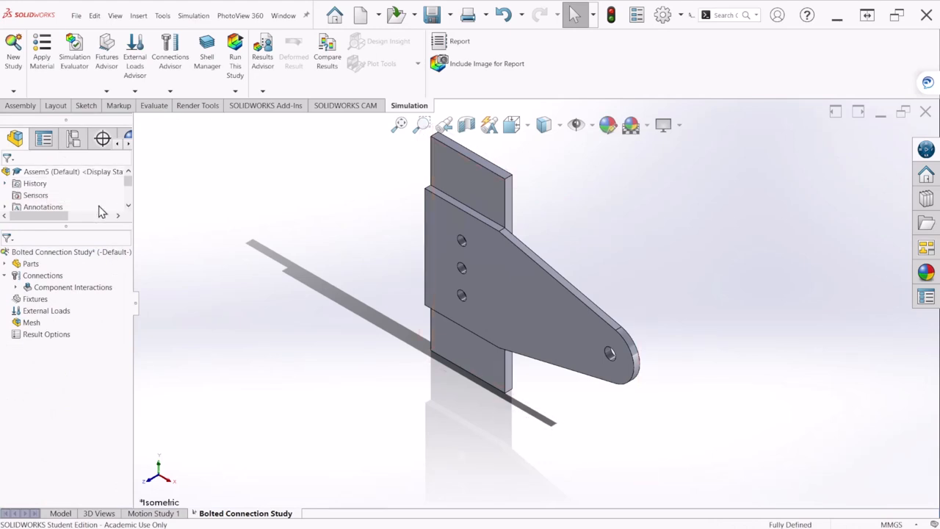
Apply Alloy Steel to all parts in the study
right_click(30, 263)
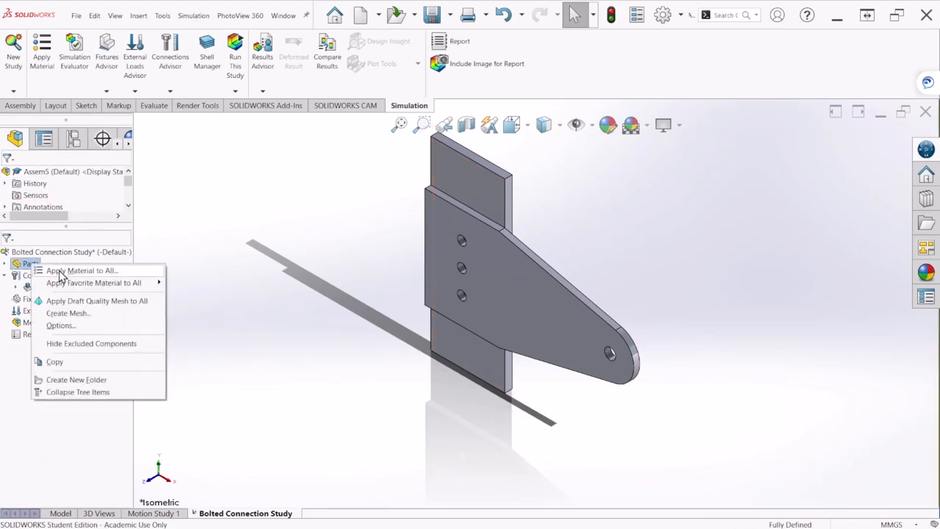
click(82, 271)
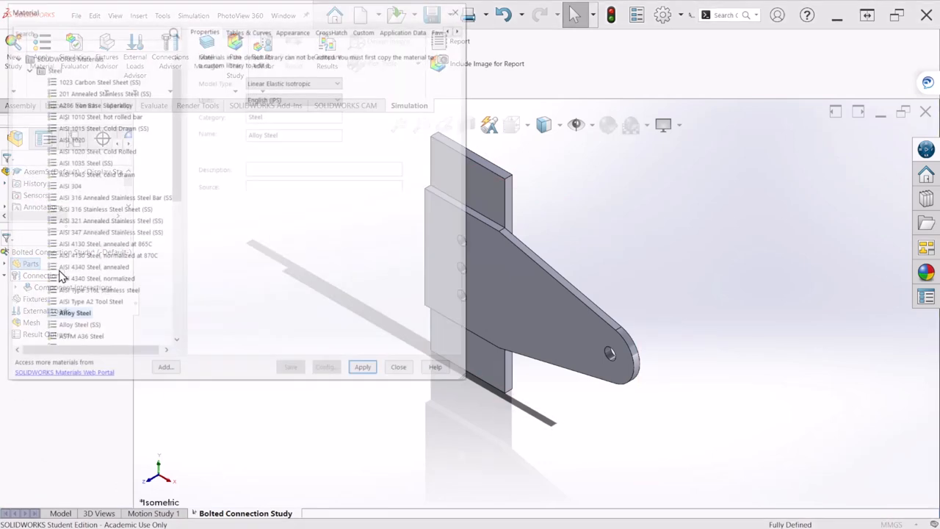
click(72, 316)
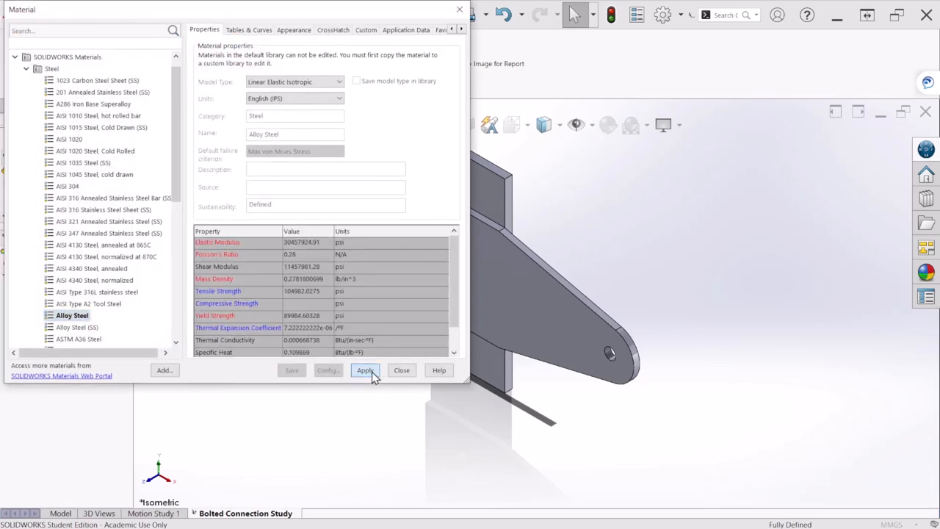
click(365, 370)
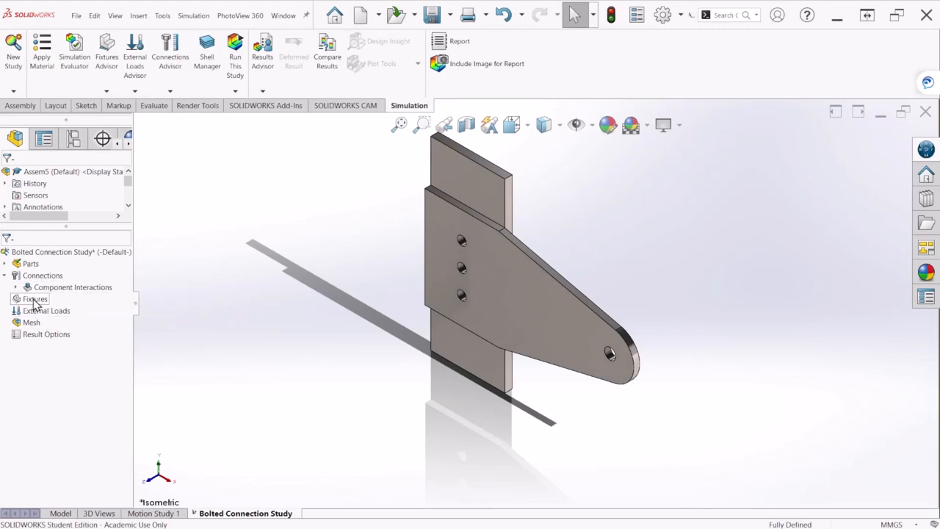
Add a Fixed Geometry fixture on the column face, then begin a Roller/Slider fixture on the bracket
right_click(35, 299)
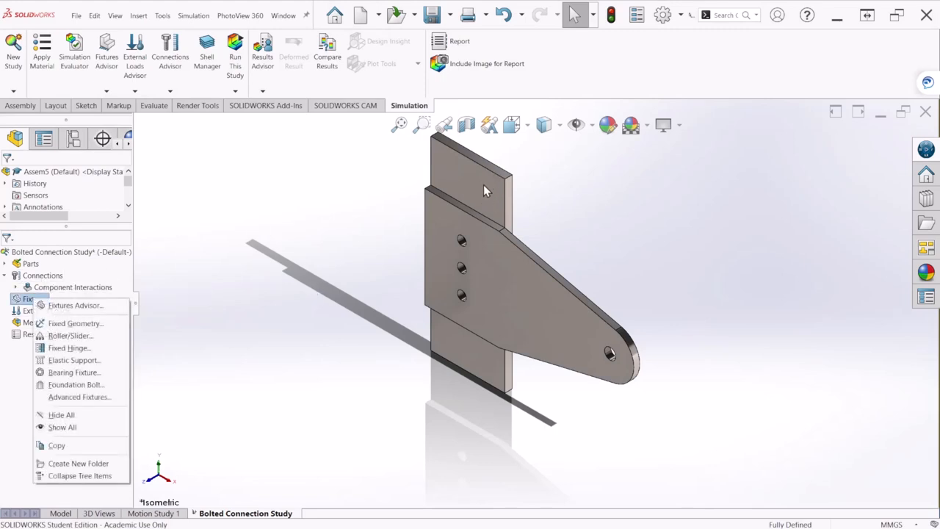
mouse_move(76, 323)
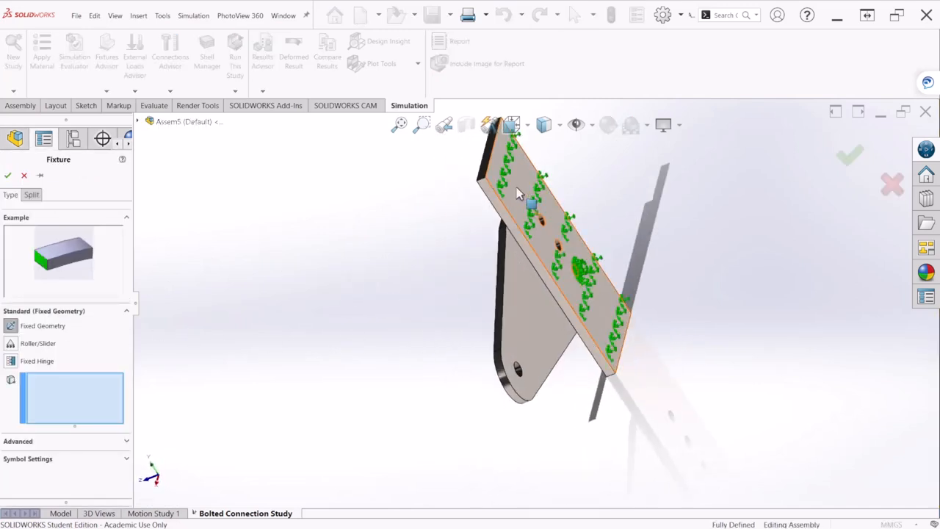
click(536, 205)
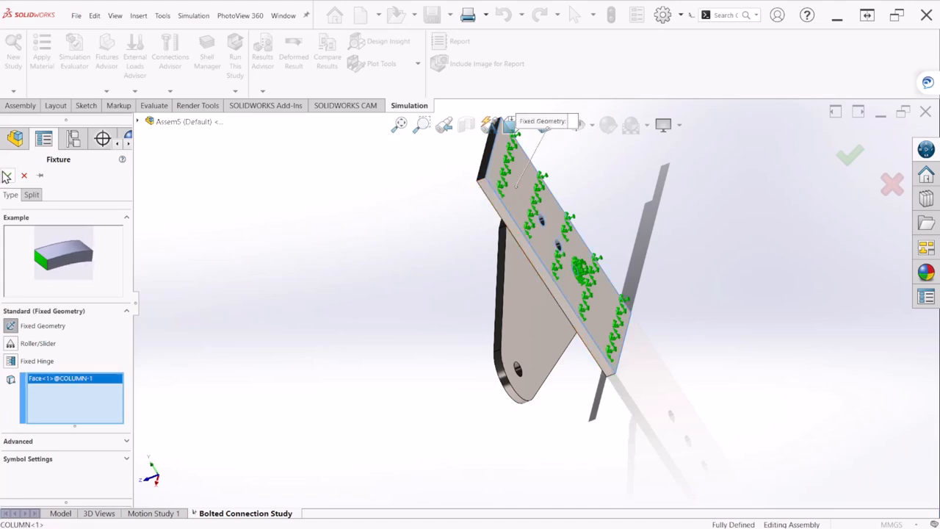
click(851, 155)
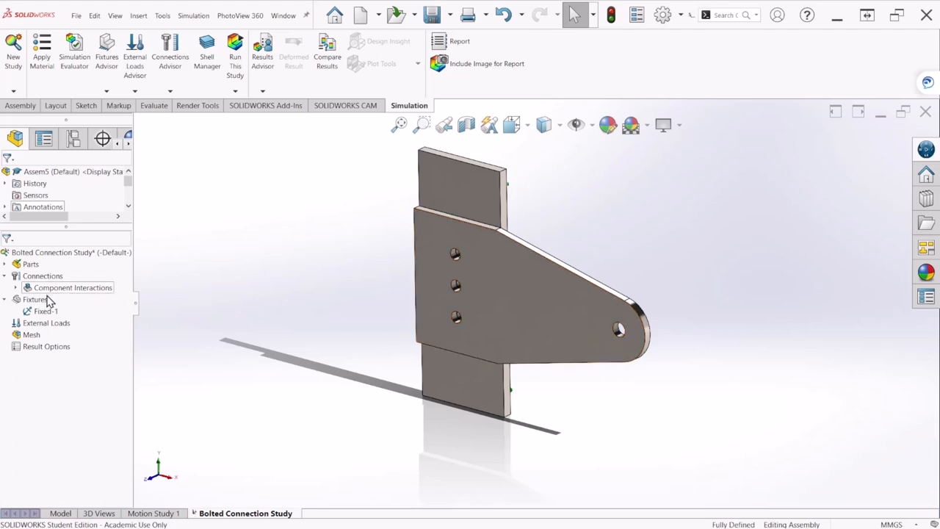
click(35, 299)
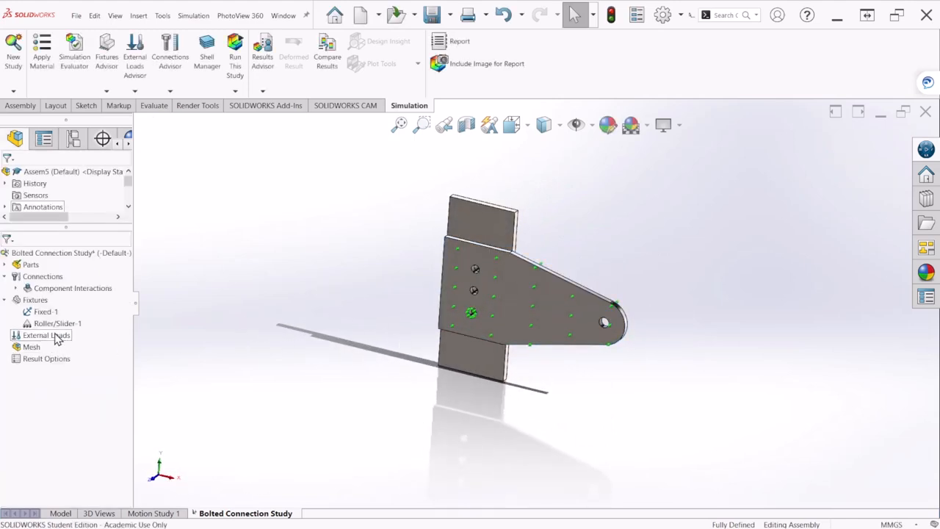
Start a Force load and close the P8-76.PNG reference drawing showing the 12 kN load
right_click(47, 335)
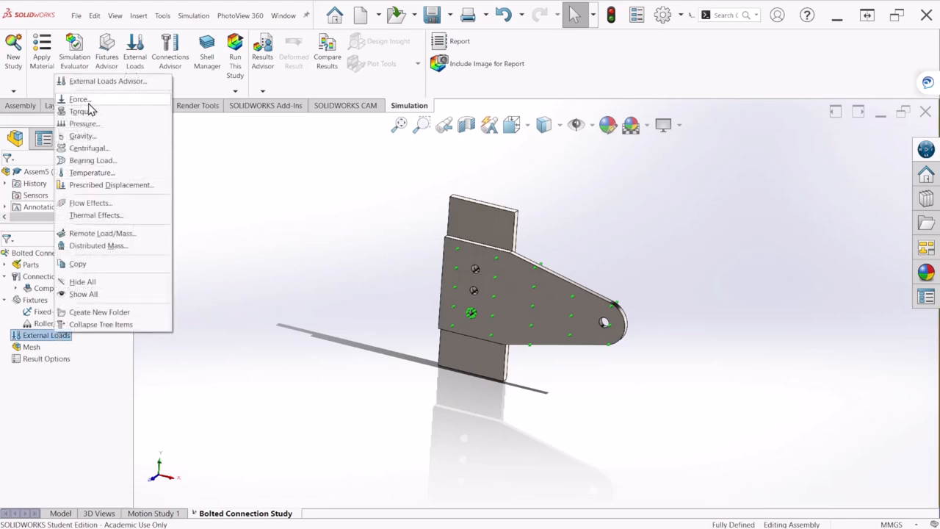
click(79, 99)
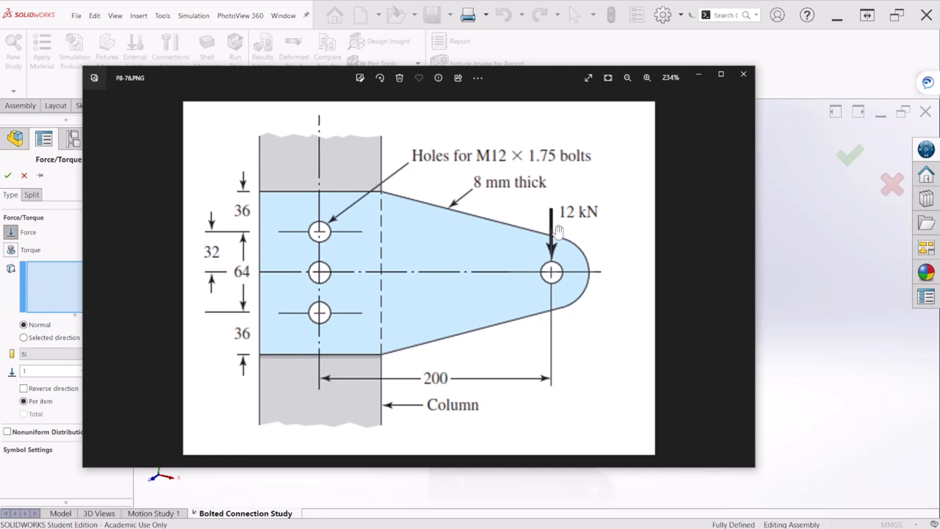
mouse_move(572, 241)
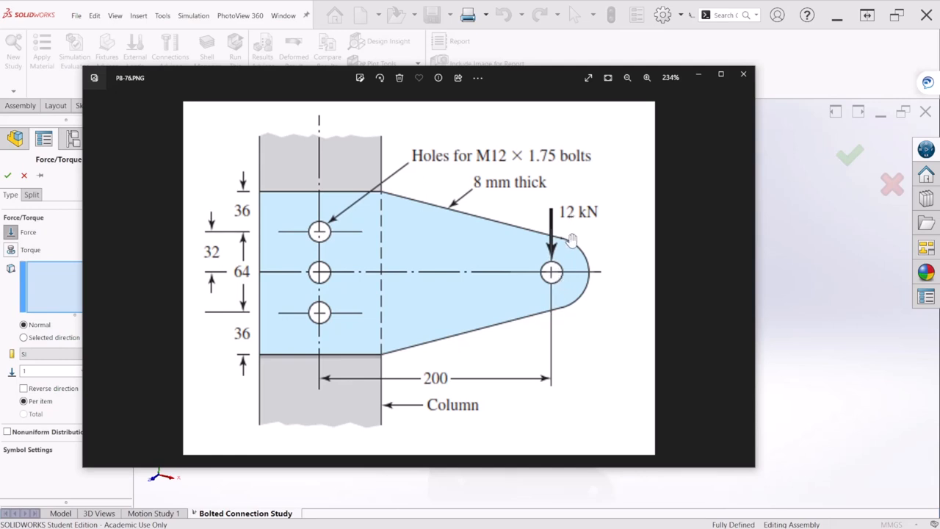
click(743, 74)
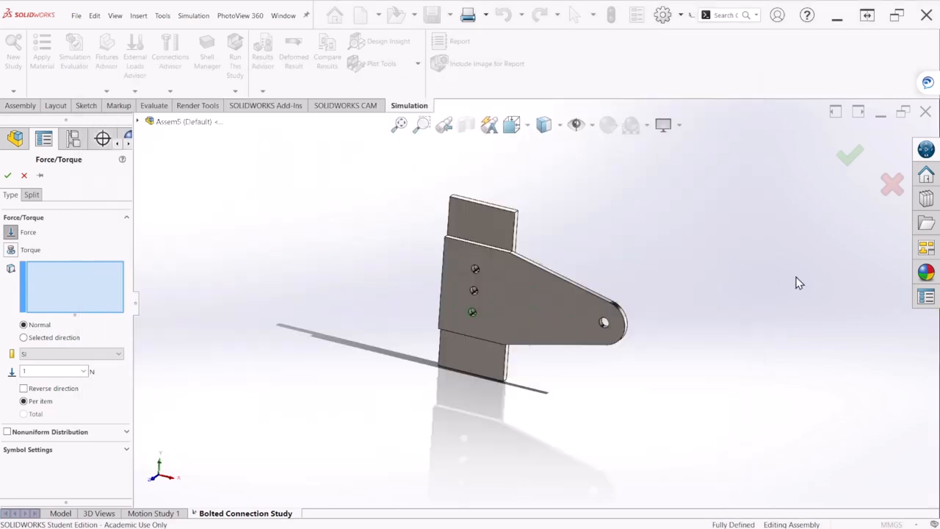
Apply Force-1 of 12,000 N to the bracket hole face, directed normal to the Top Plane
click(478, 287)
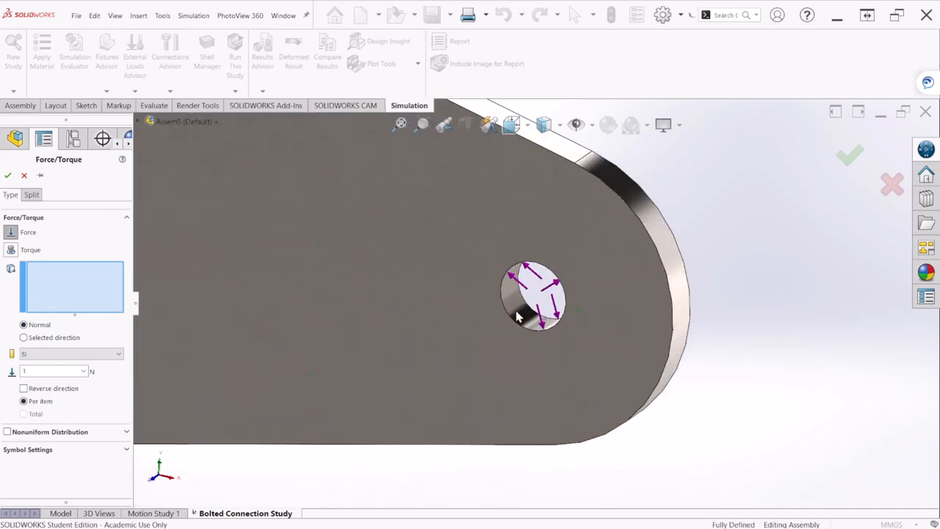
click(533, 297)
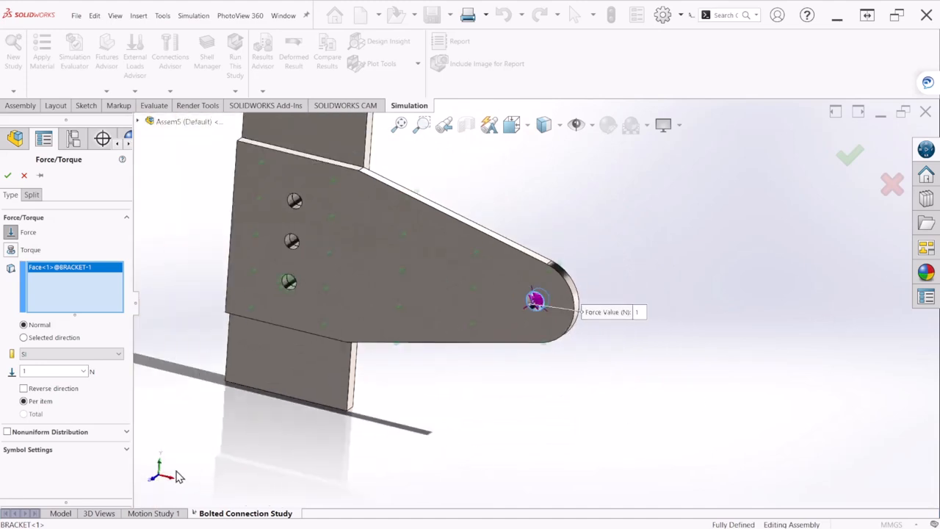
mouse_move(161, 469)
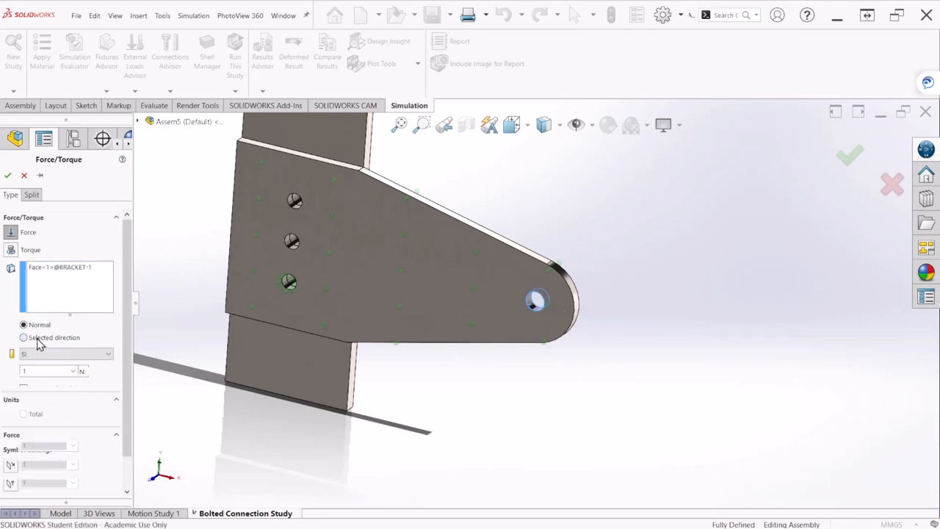
click(24, 337)
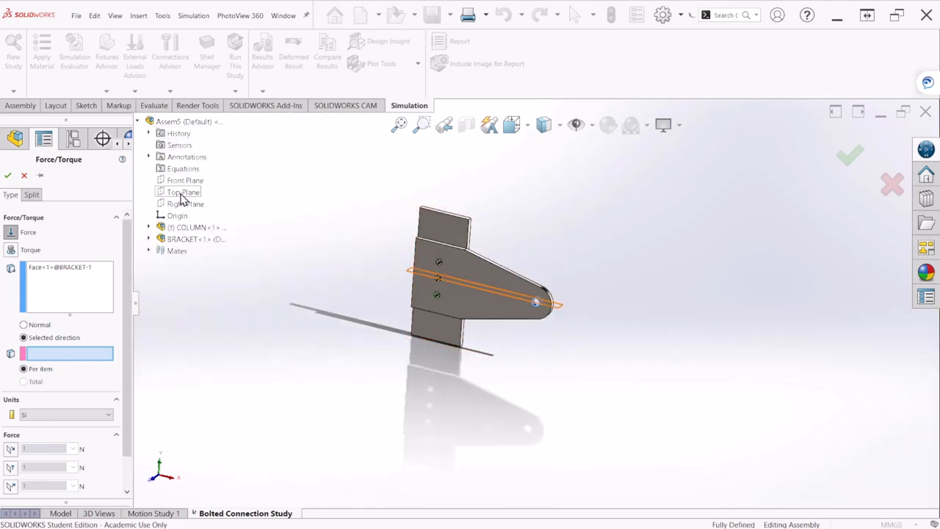
click(183, 192)
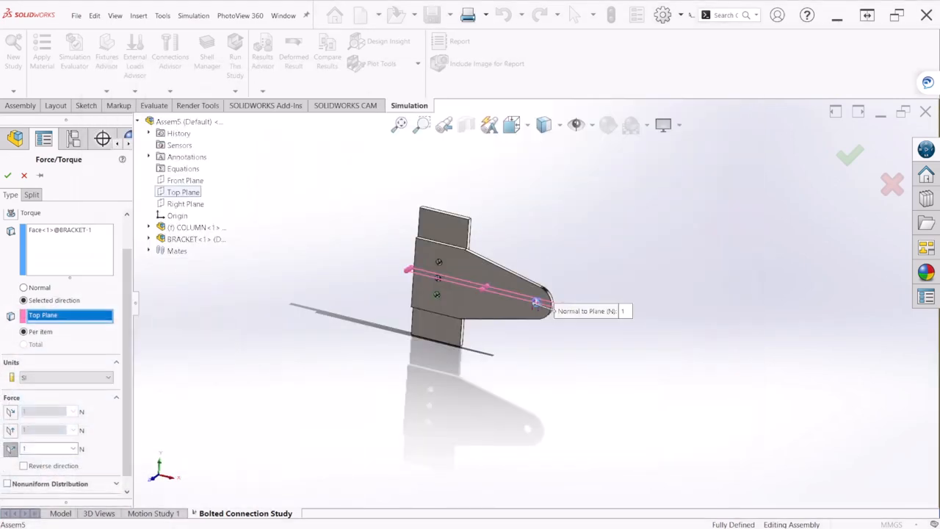
click(48, 449)
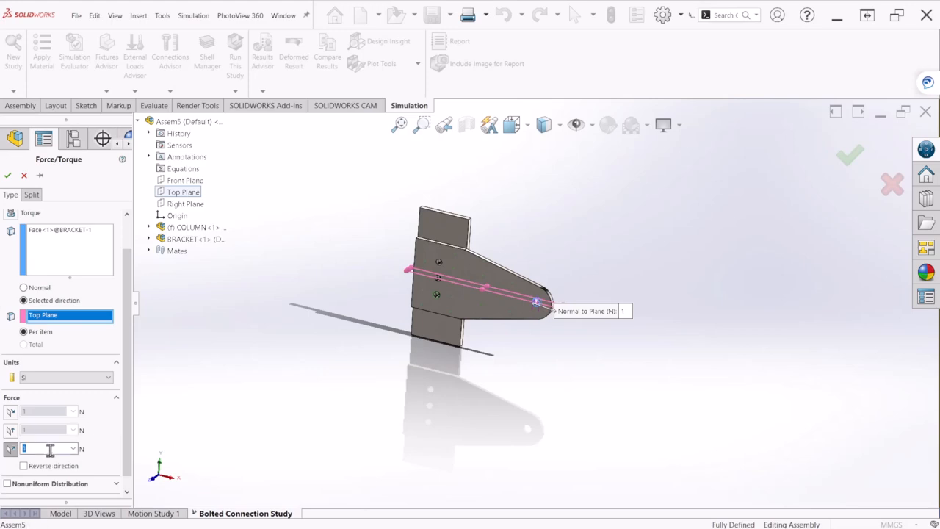
text(12000)
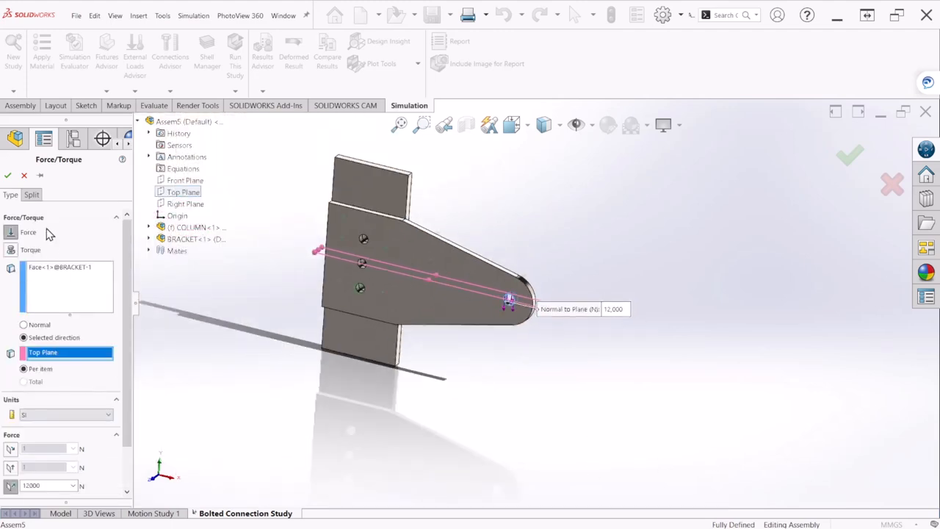
click(8, 175)
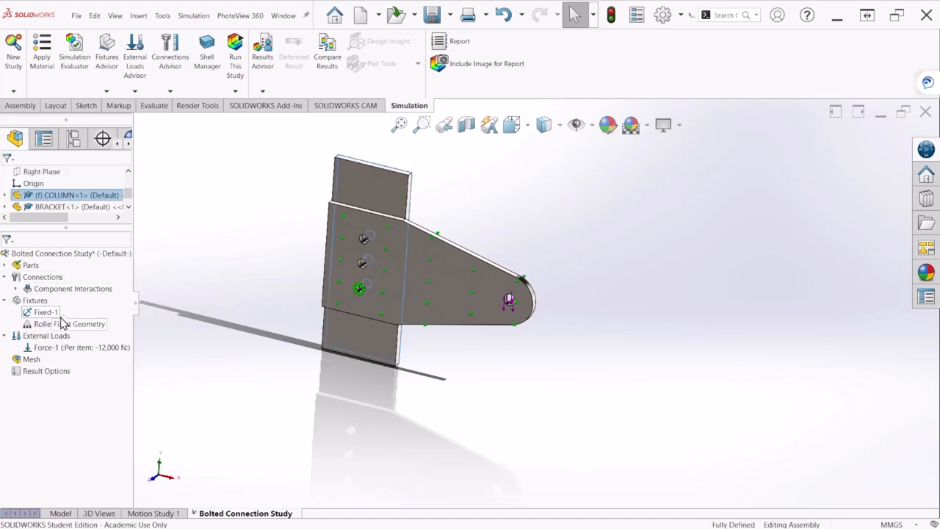
Automatically find and accept a local interaction between the COLUMN and BRACKET under Connections
right_click(42, 277)
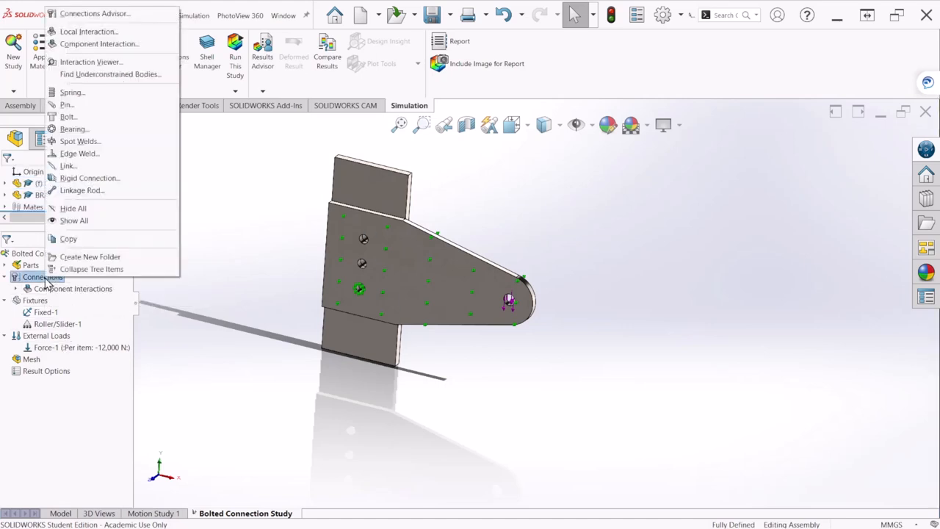
mouse_move(88, 31)
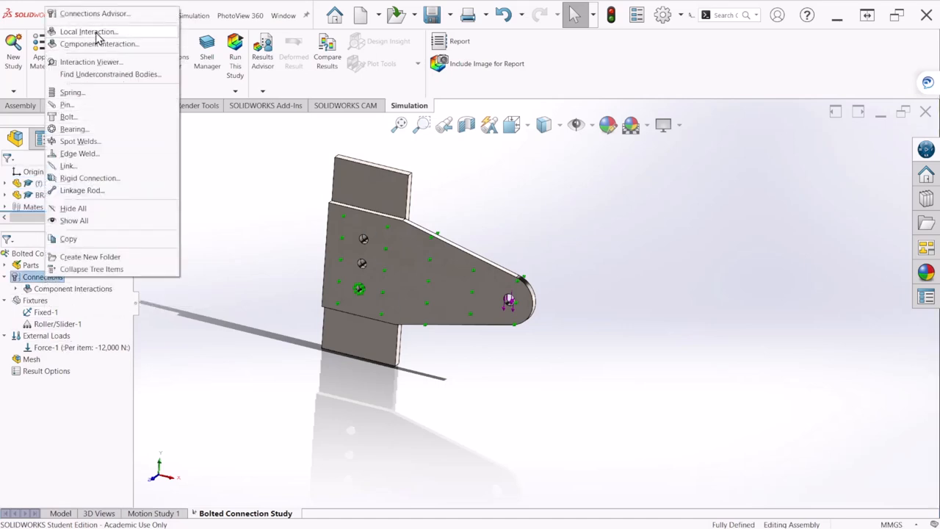
click(284, 304)
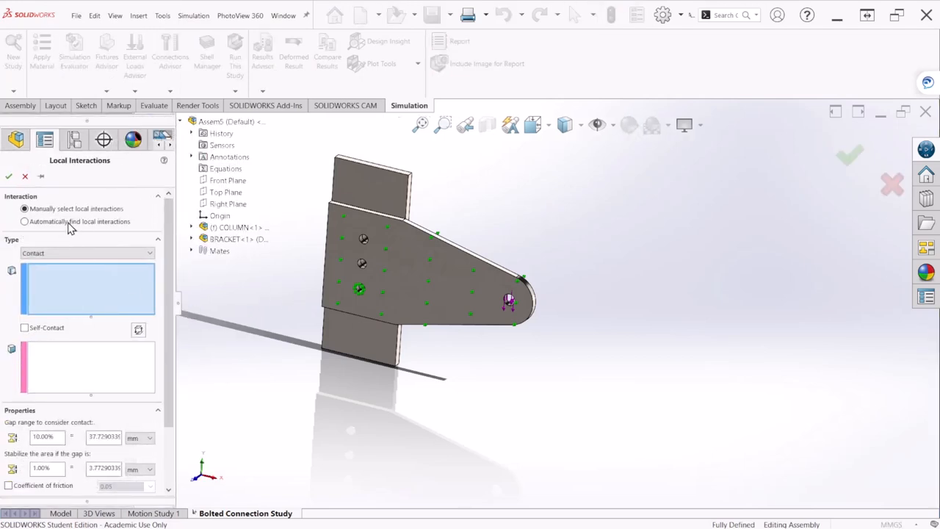
click(25, 221)
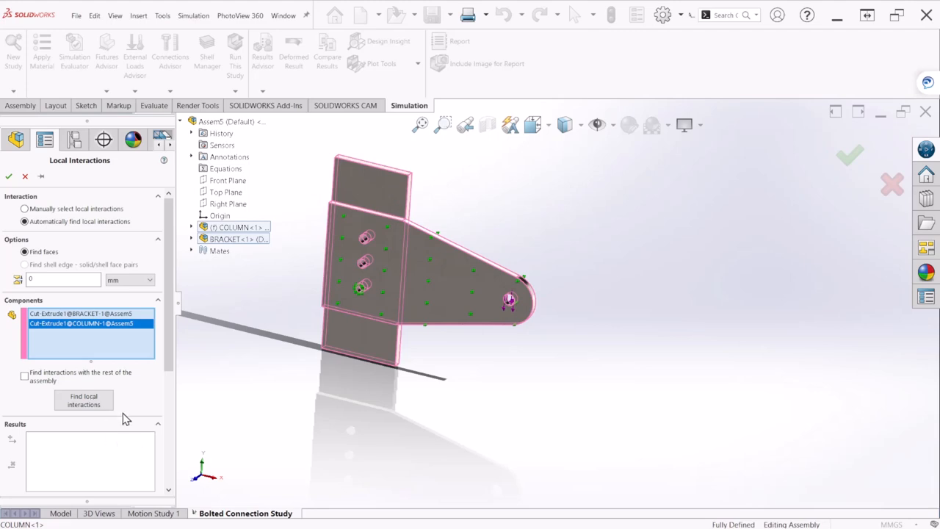
click(83, 400)
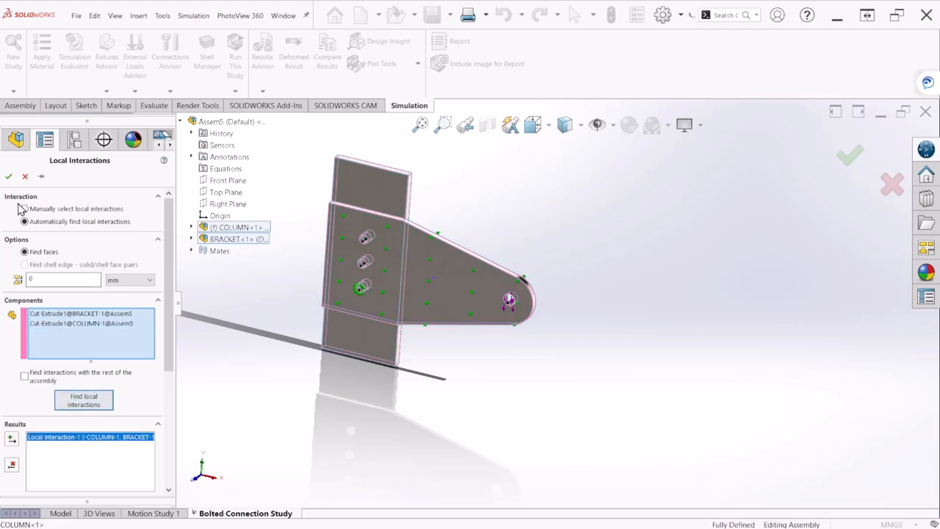
click(9, 176)
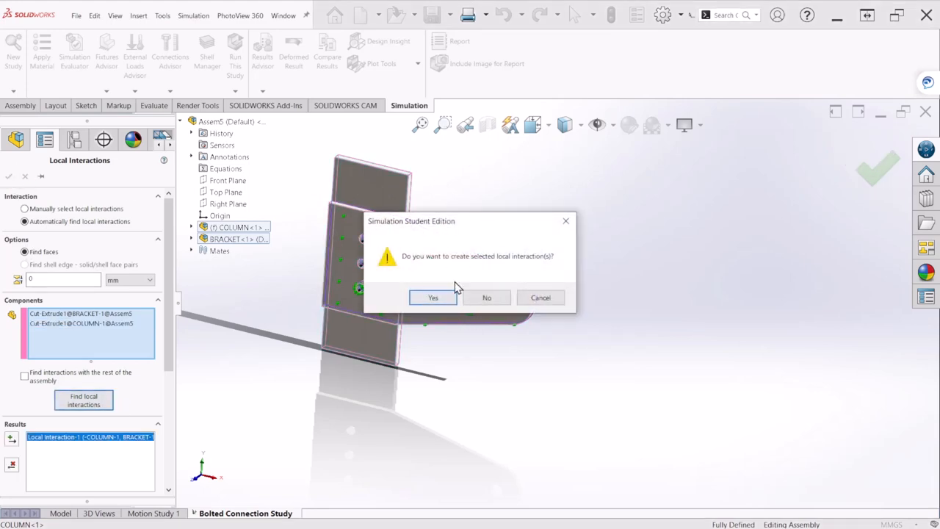
click(432, 298)
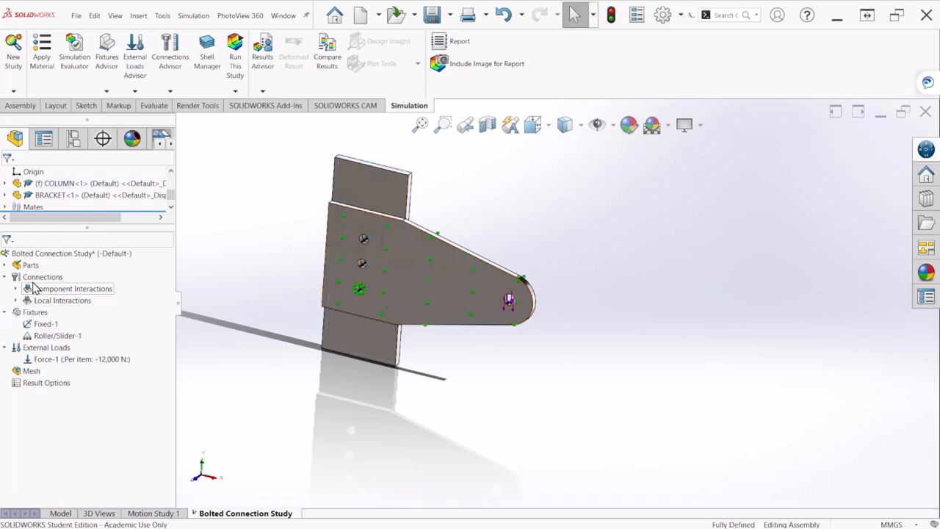
Start a Bolt connector and pick the top hole edge for the 18 mm head, 12 mm shank bolt
right_click(43, 277)
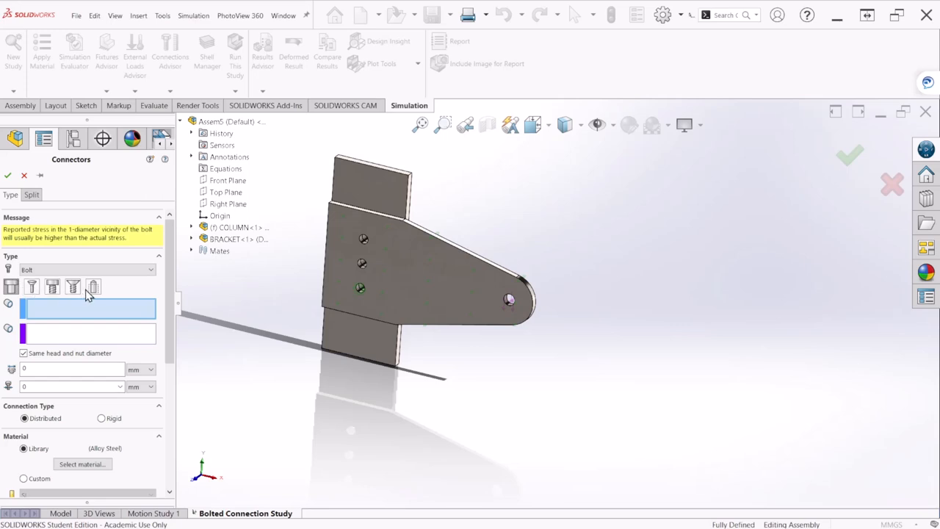
mouse_move(11, 287)
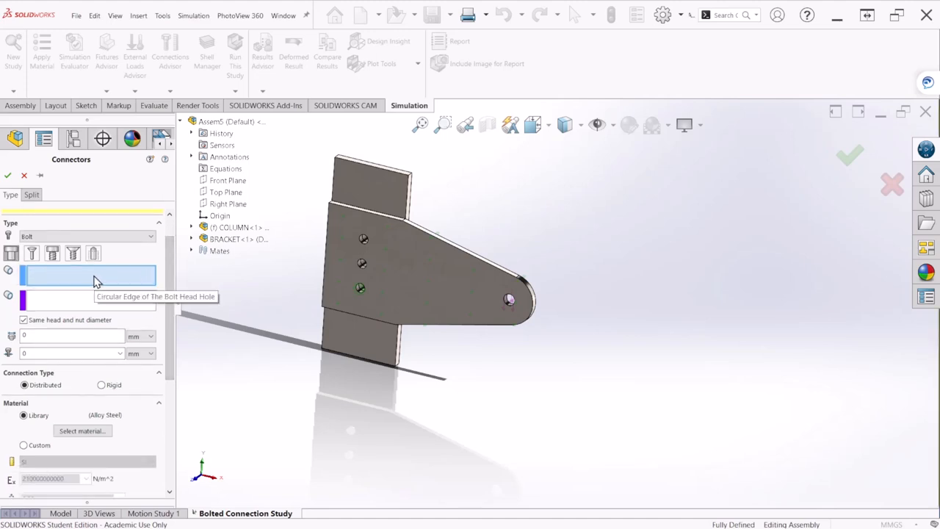
mouse_move(63, 282)
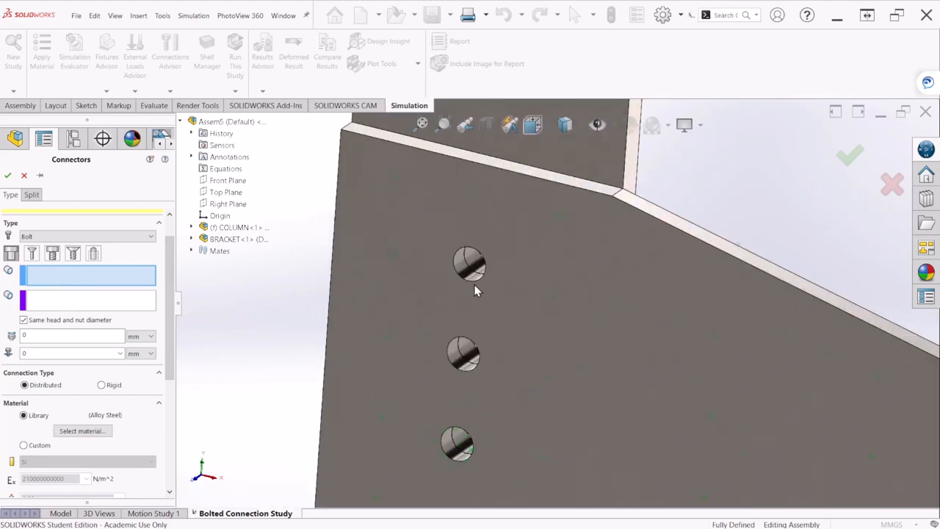
click(470, 264)
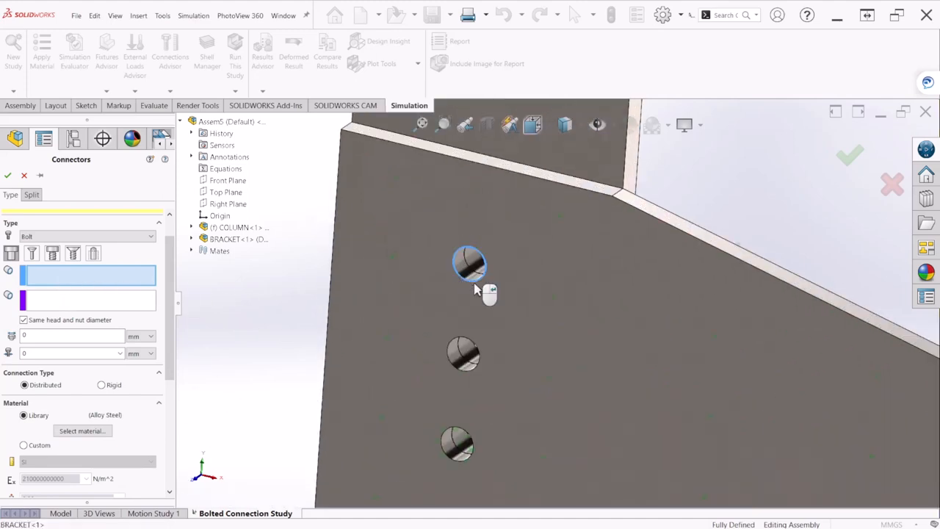
click(469, 263)
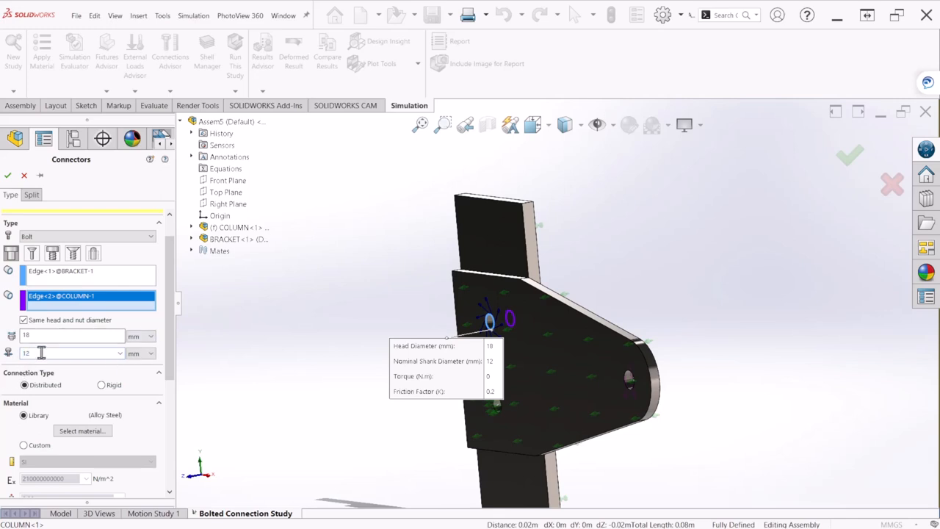
Enable Strength Data for the bolt with 1.75 threads/mm calculated area and safety factor 2
scroll(down, 3)
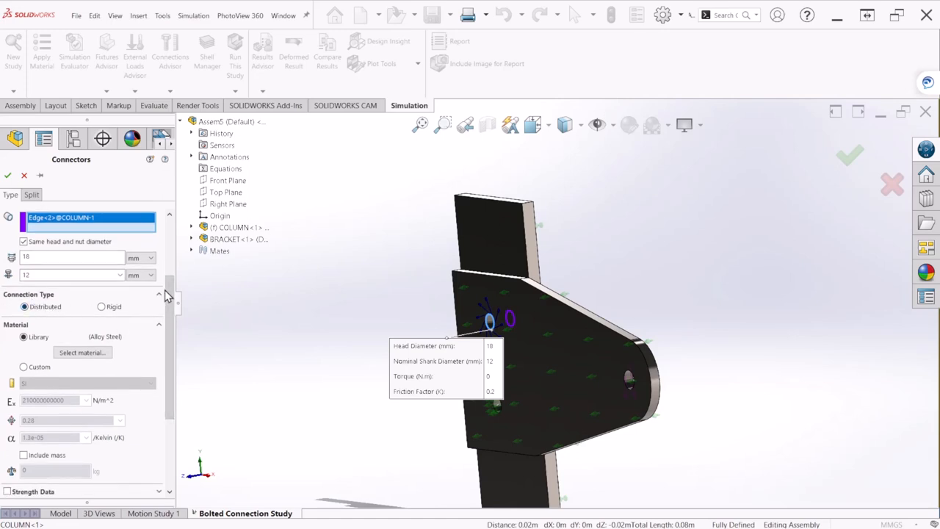
scroll(down, 3)
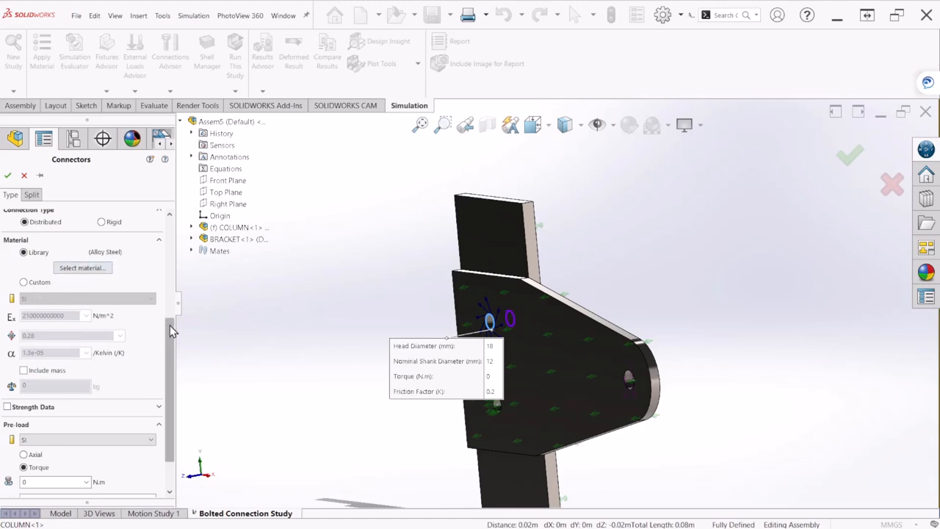
scroll(down, 3)
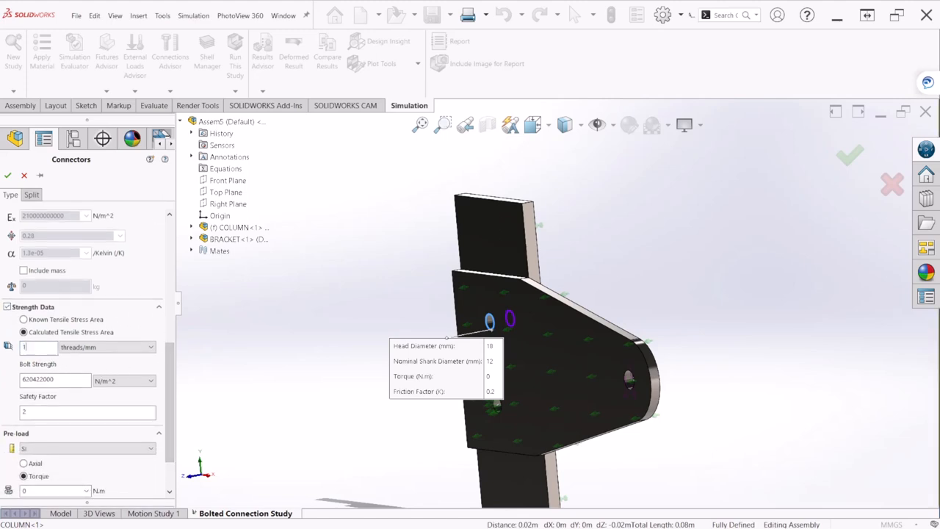
text(1.75)
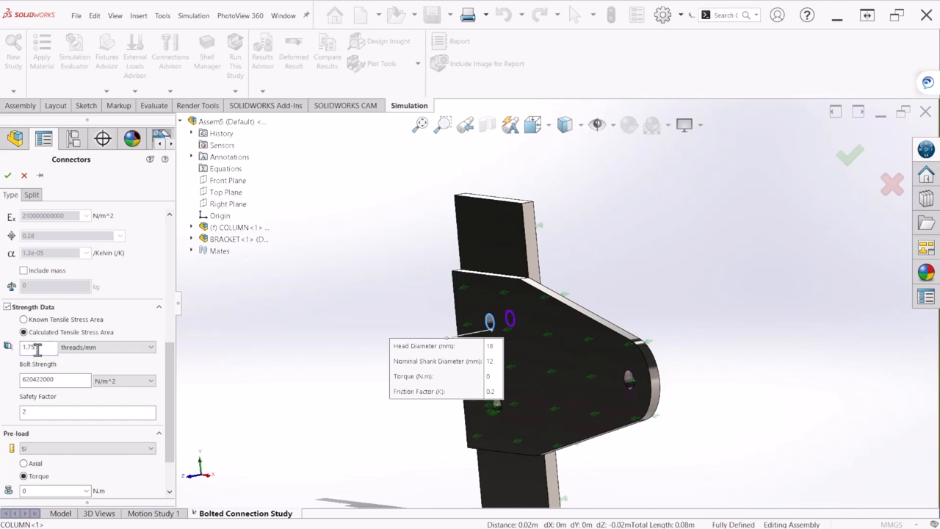
scroll(down, 3)
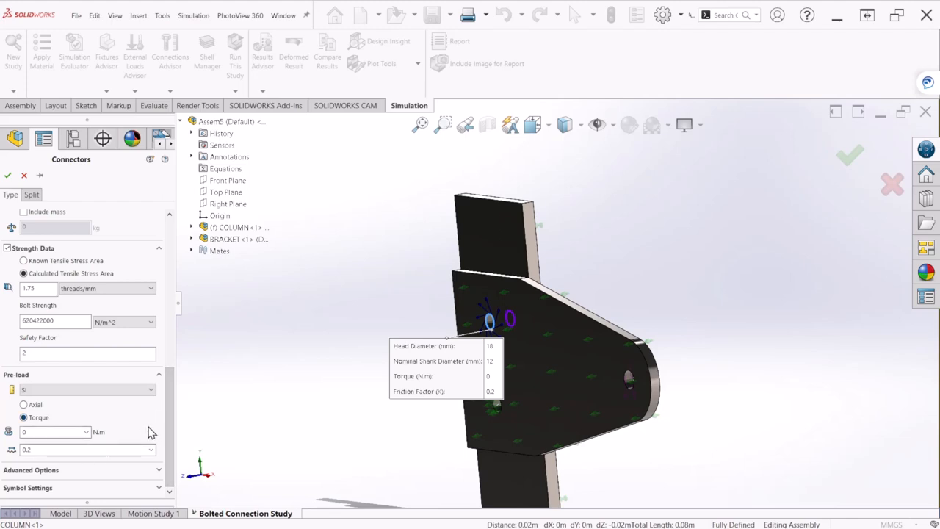
scroll(down, 3)
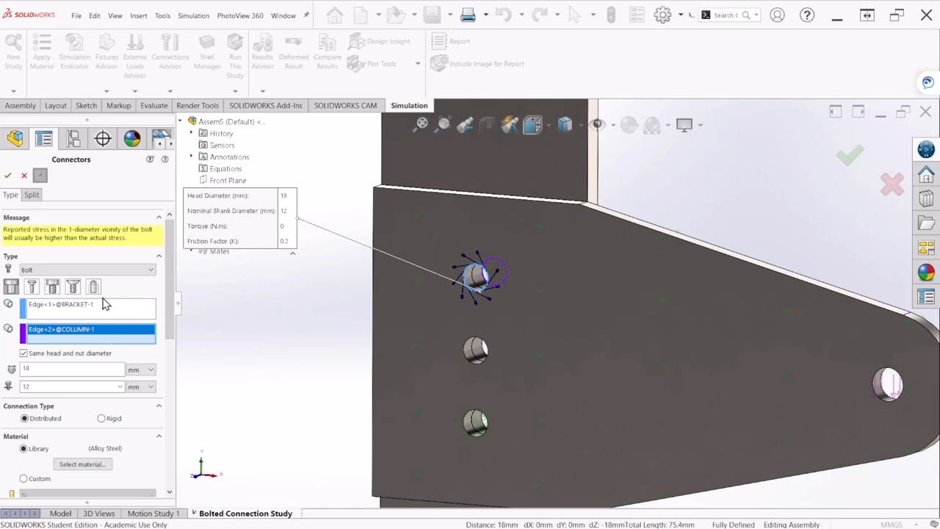
mouse_move(107, 322)
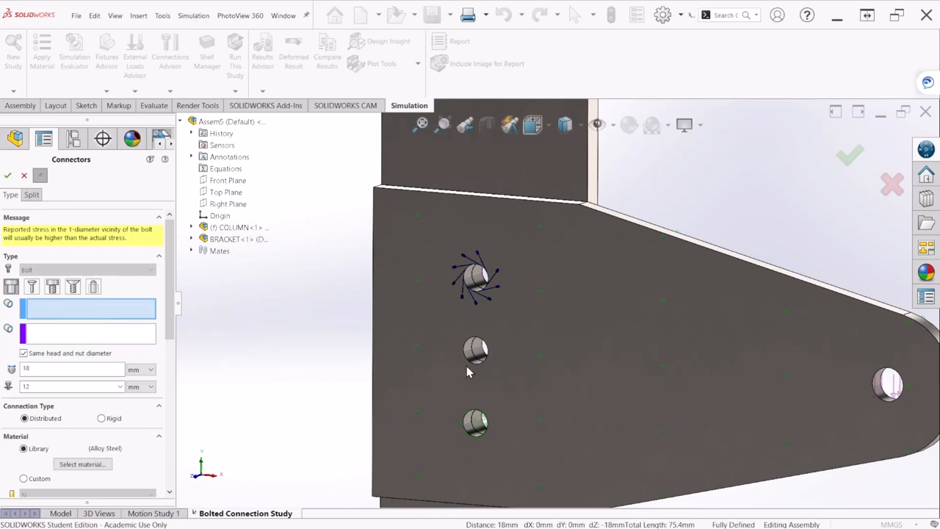
Add counterbore-with-nut bolts at the two remaining holes and finish Bolt Group-1
click(475, 351)
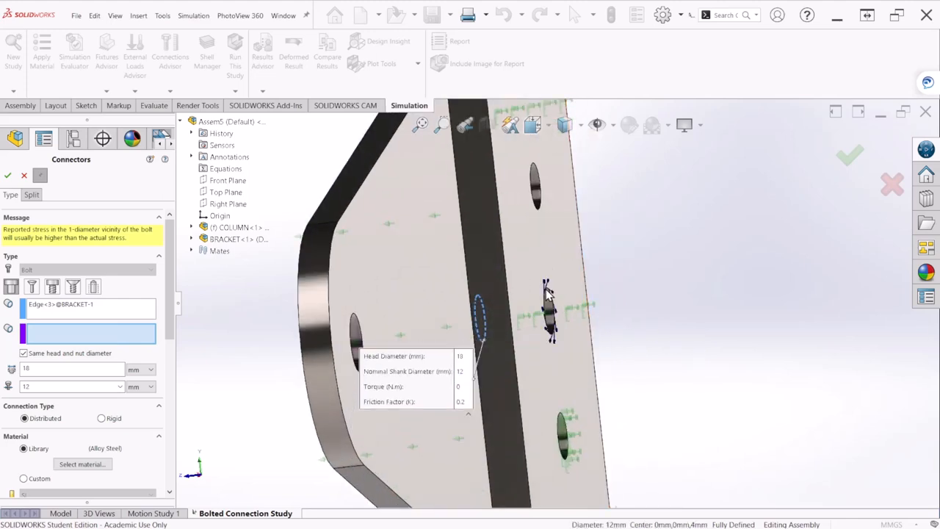
click(549, 308)
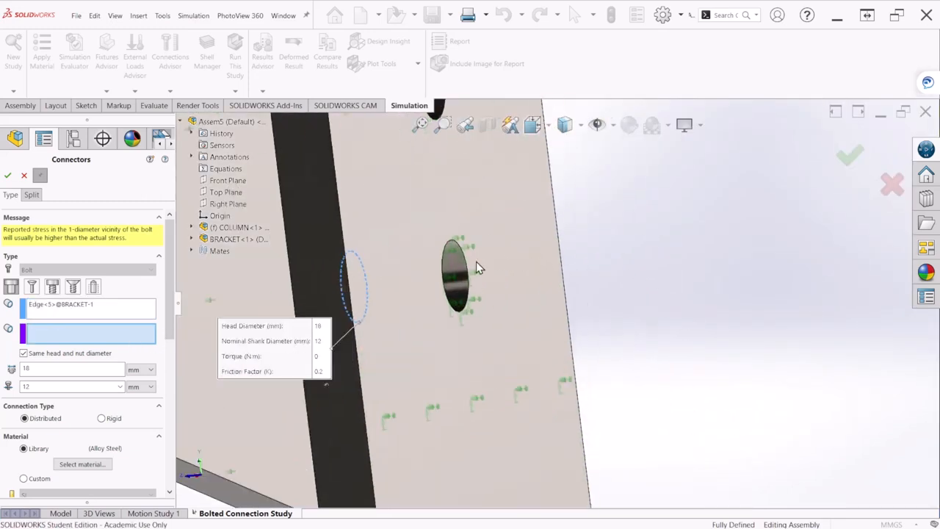
click(459, 275)
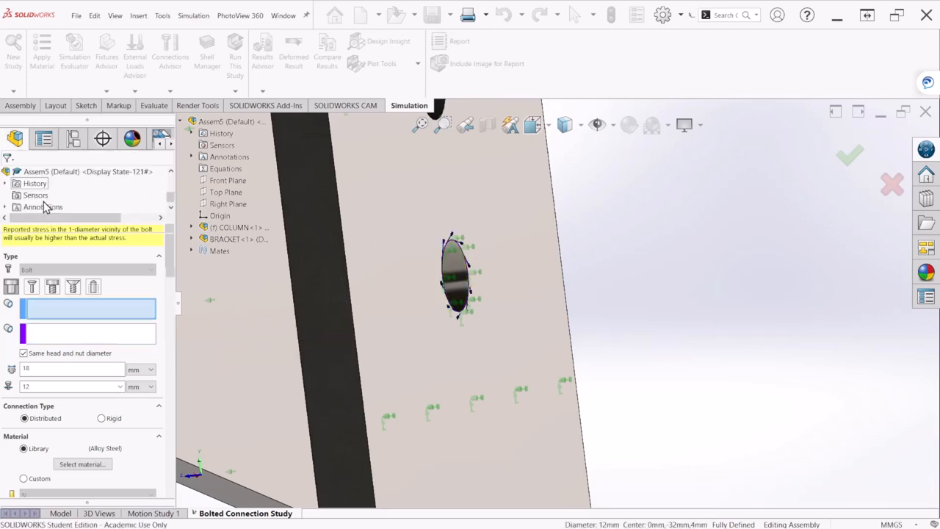
click(850, 155)
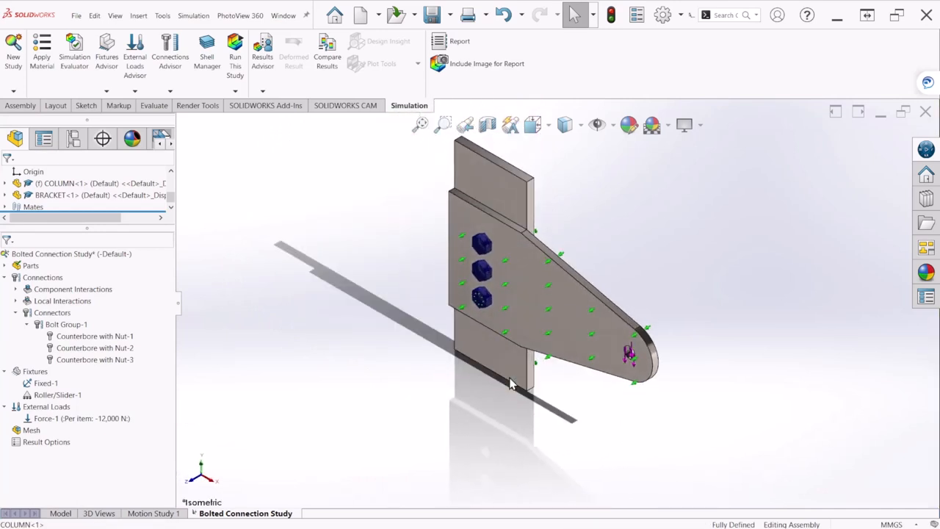
mouse_move(233, 337)
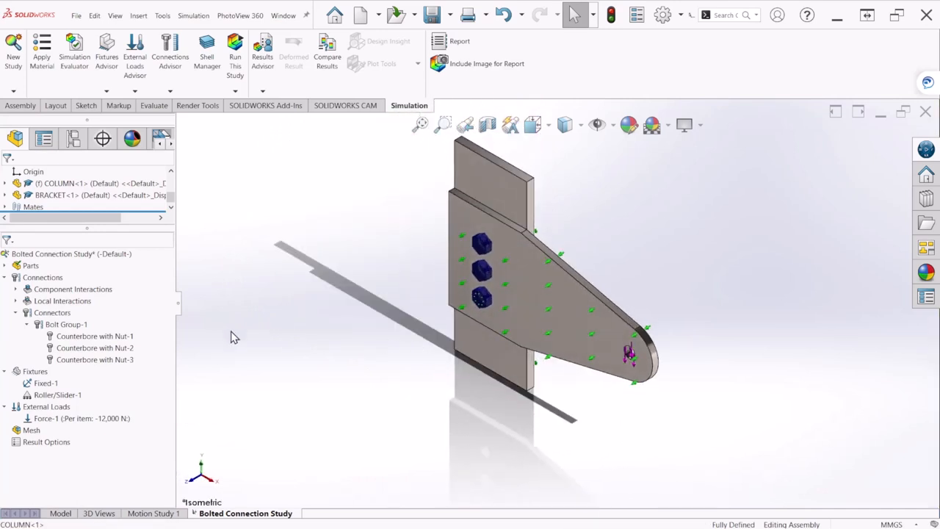
Mesh the bracket-and-column assembly at the default density and start solving the study
right_click(32, 430)
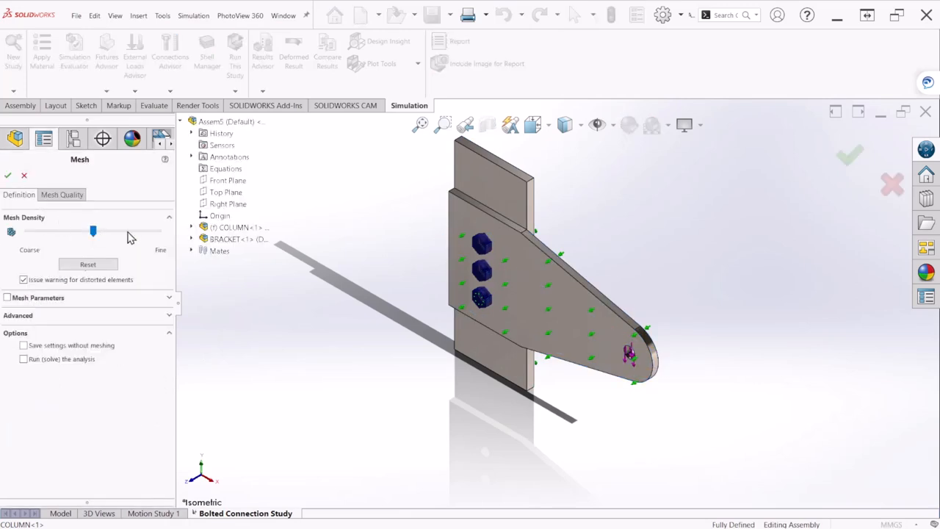
click(7, 176)
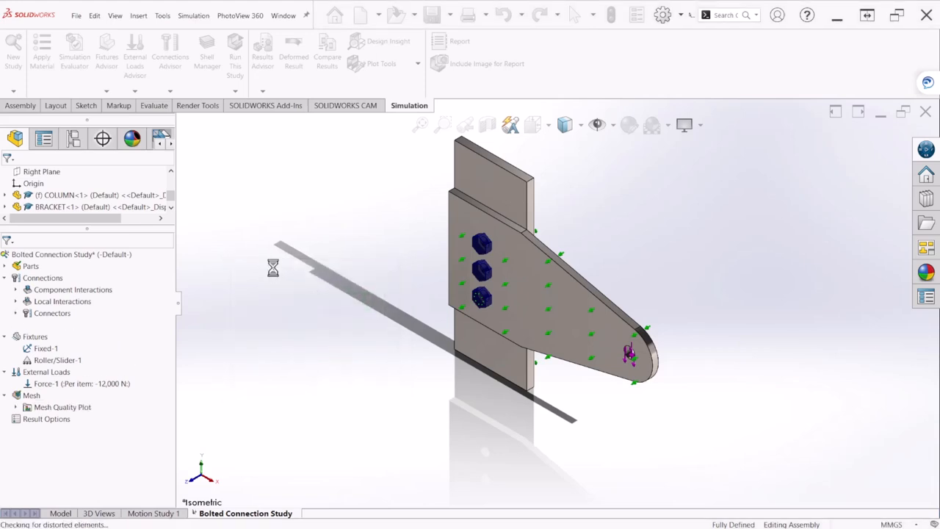
click(236, 51)
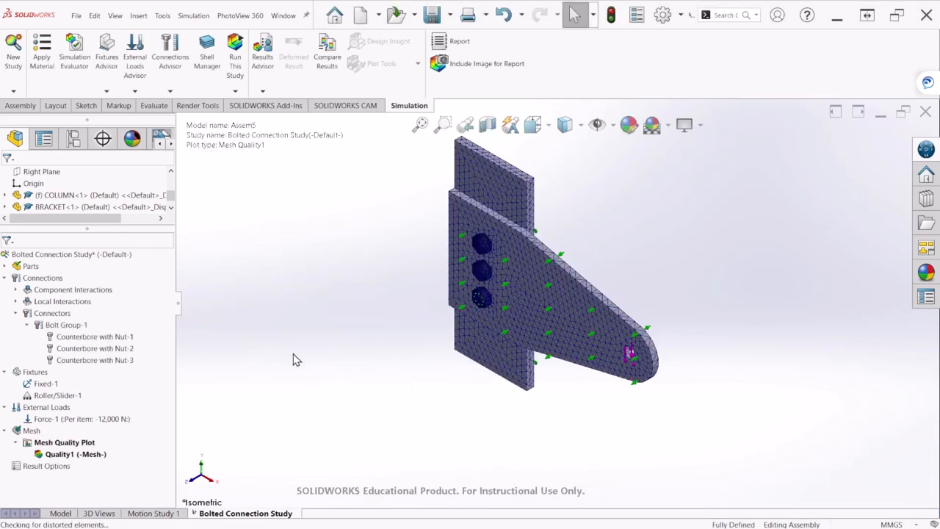
mouse_move(294, 393)
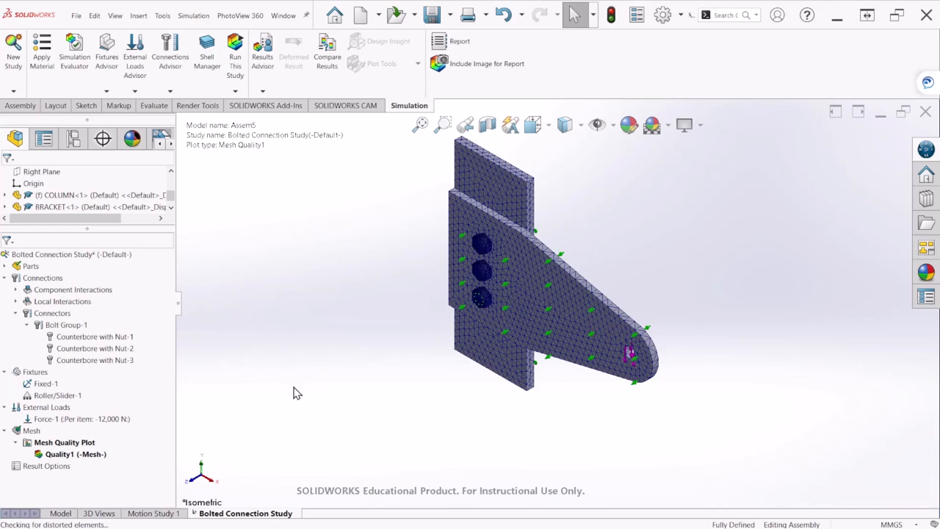
click(235, 52)
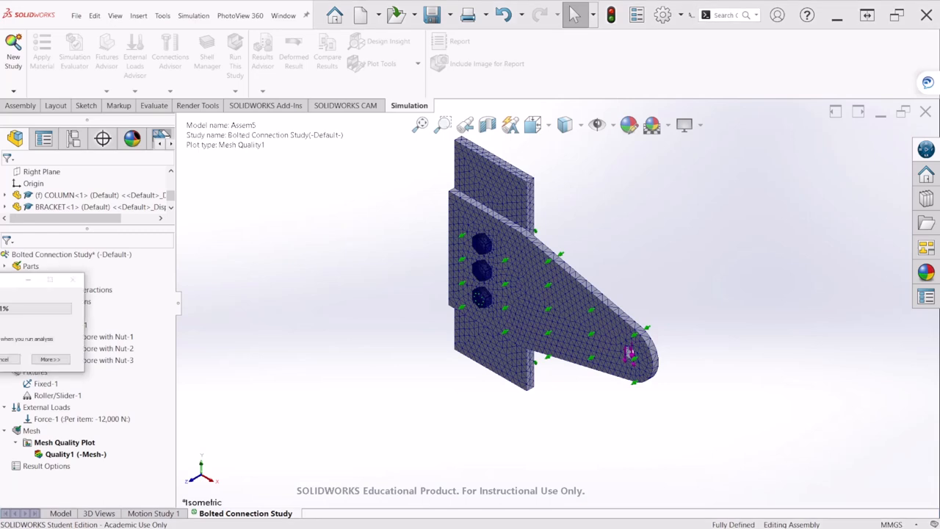
Run the bolted connection study and show the Displacement1 plot peaking near 1.537 mm
click(235, 47)
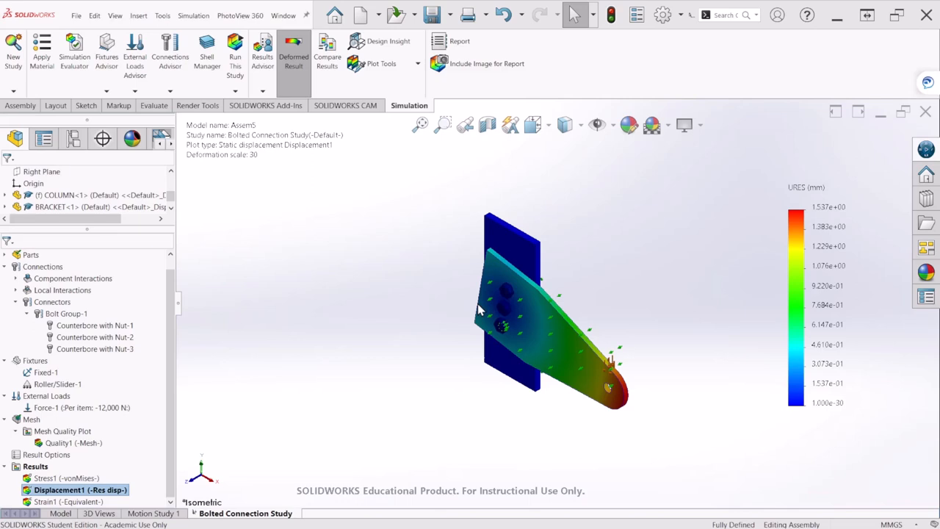
mouse_move(264, 392)
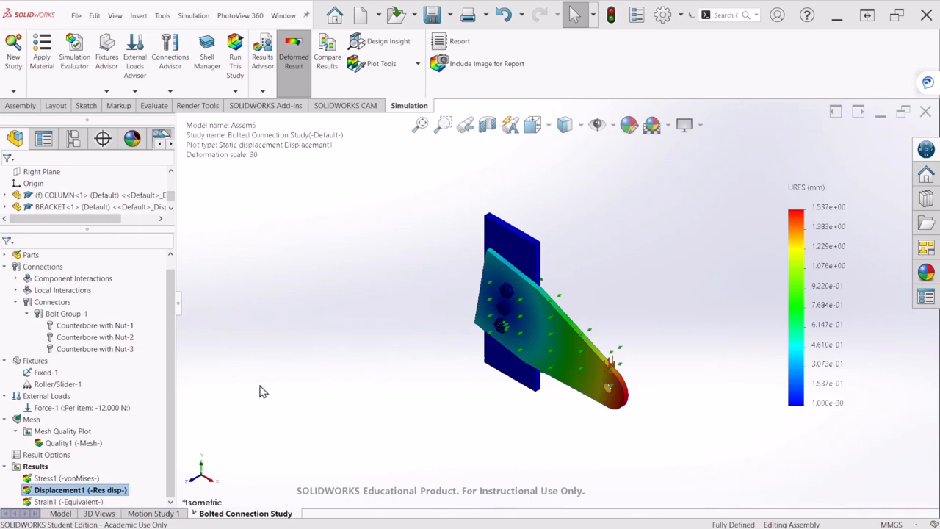
mouse_move(254, 381)
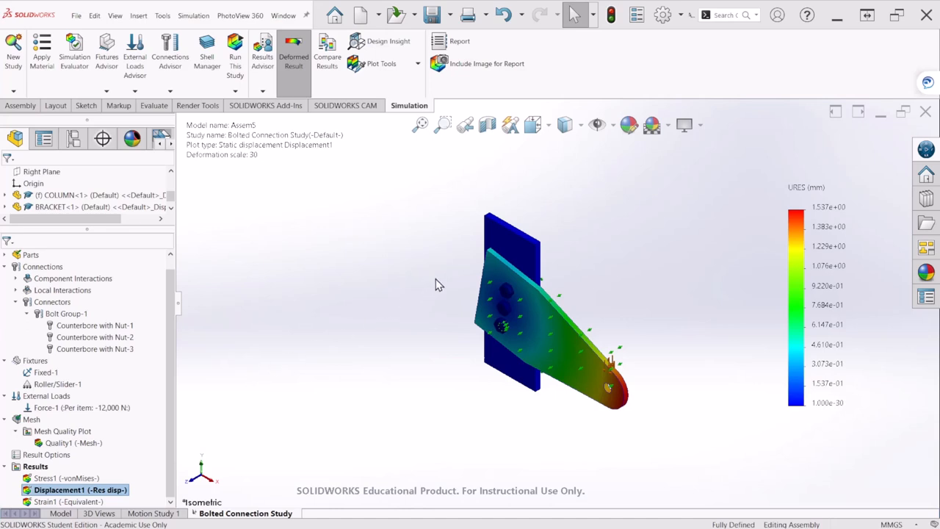
mouse_move(209, 392)
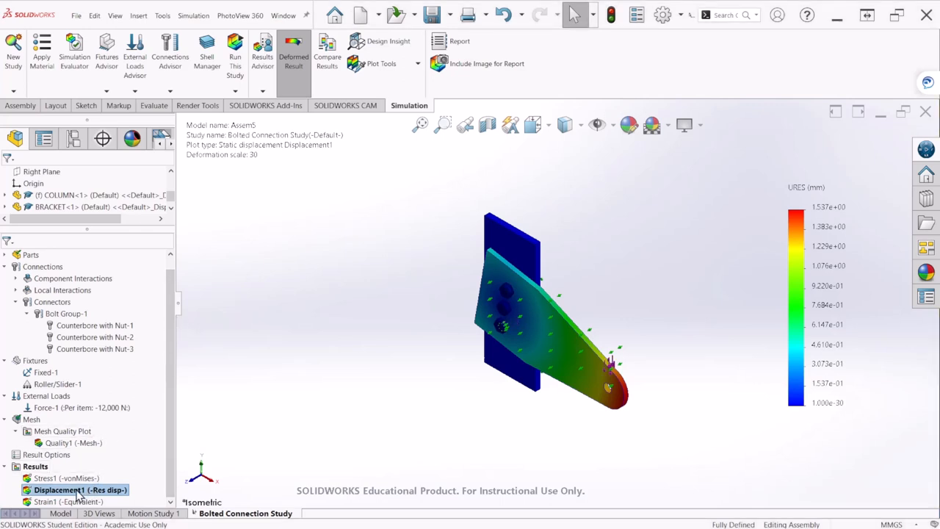
Animate the Displacement1 result and slow the playback speed
right_click(79, 490)
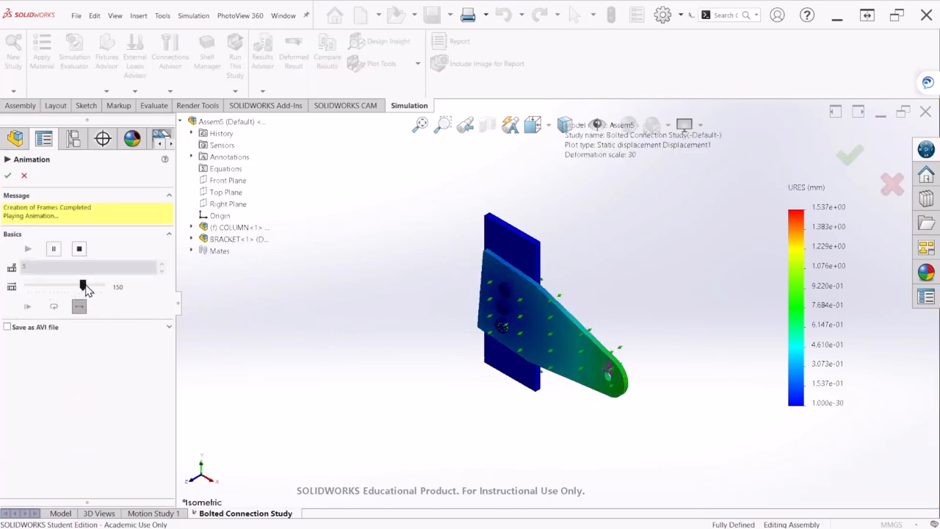
drag(82, 287, 44, 287)
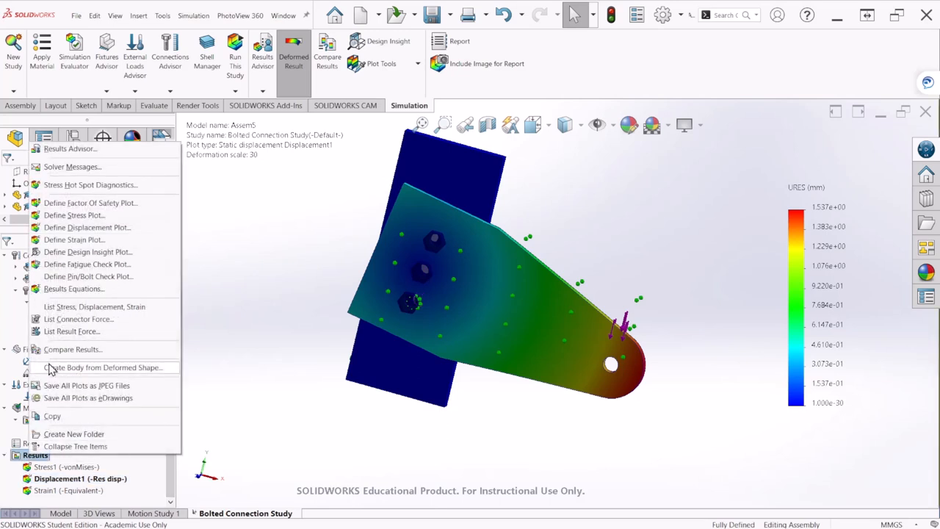
mouse_move(88, 277)
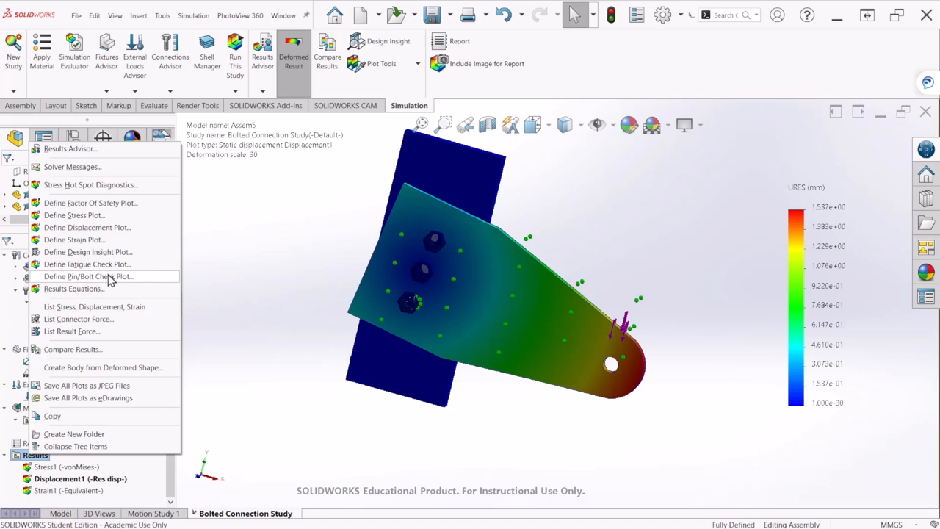
mouse_move(127, 281)
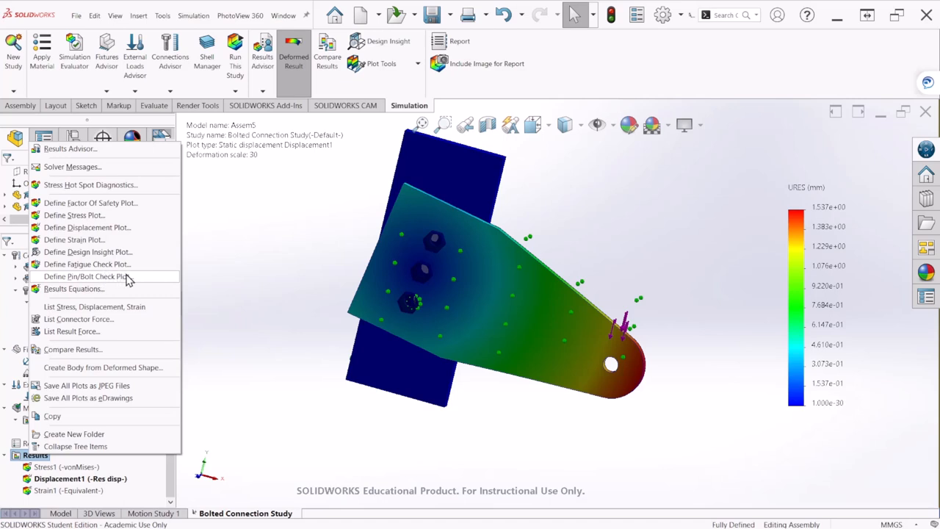
Define a Pin/Bolt Check plot and move its report dialog aside
click(86, 277)
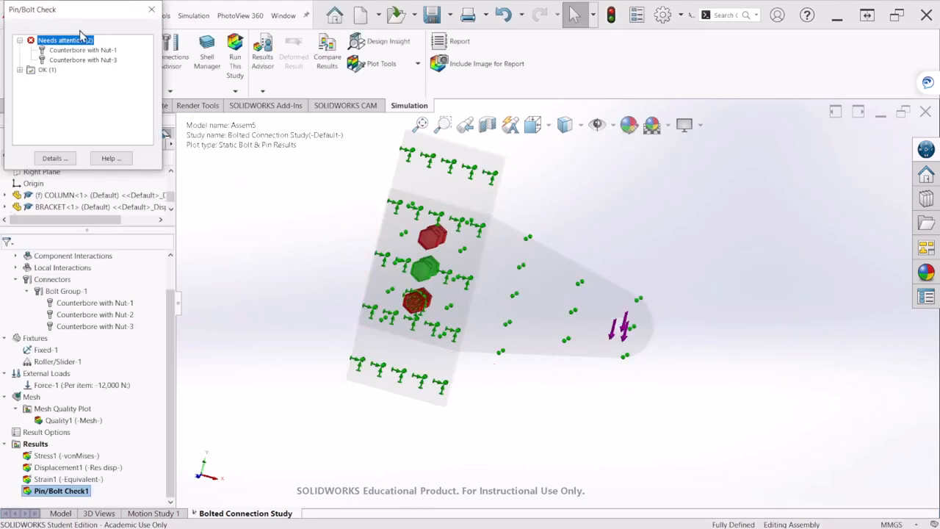
drag(80, 10, 264, 122)
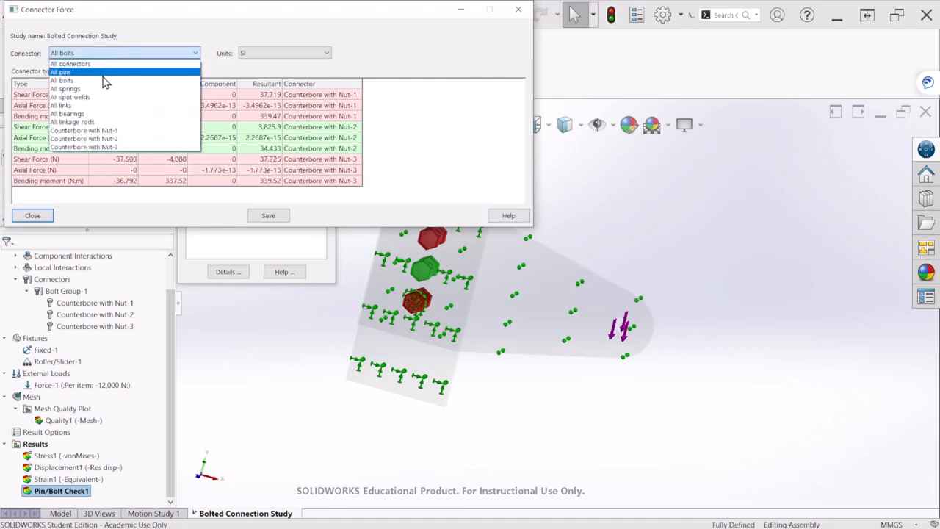
List connector forces for all bolts, showing per-bolt shear, axial and bending loads
click(62, 72)
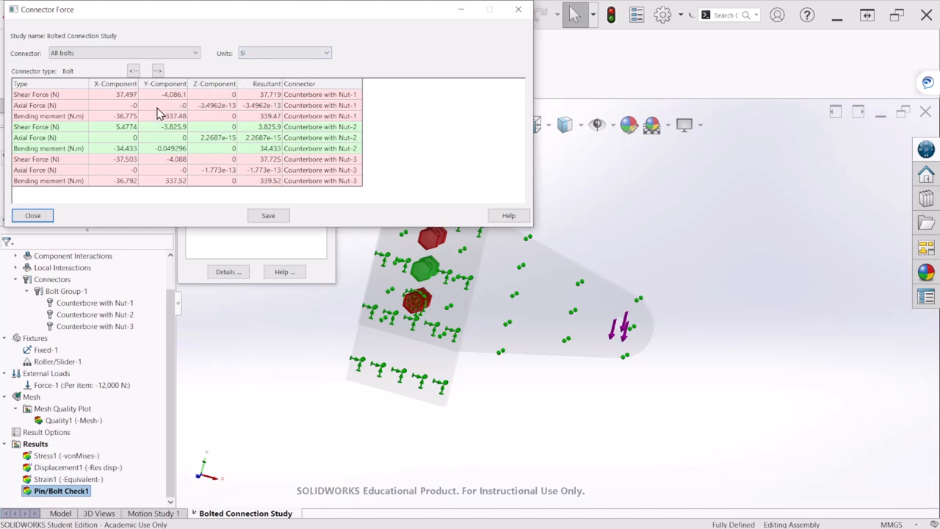
mouse_move(194, 102)
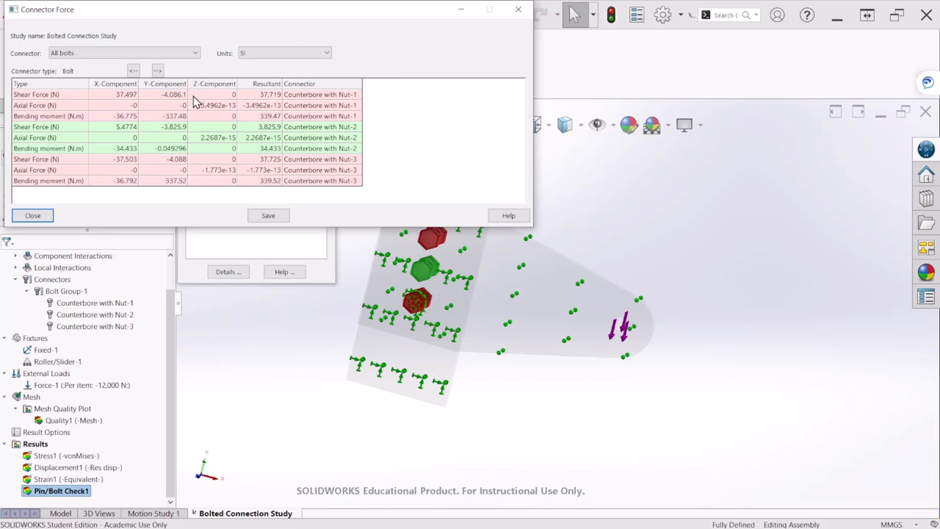
mouse_move(224, 453)
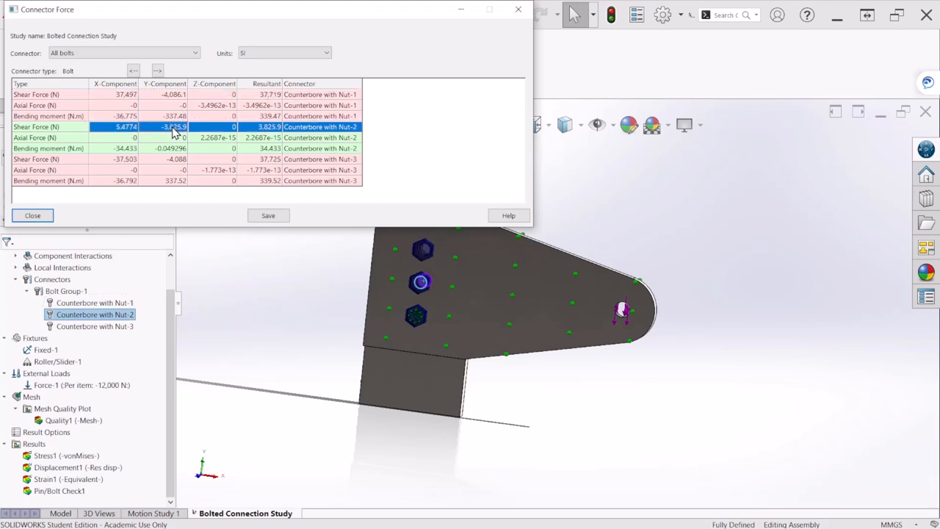
mouse_move(175, 163)
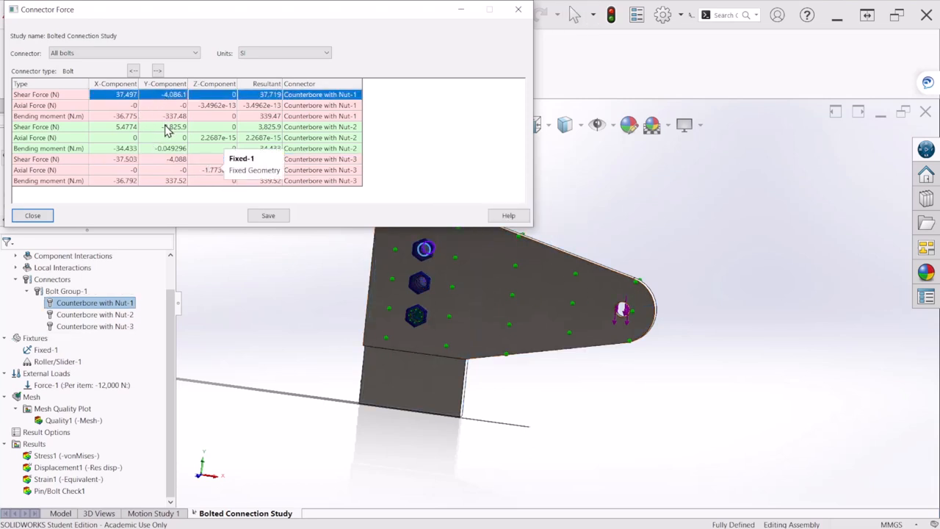
click(319, 126)
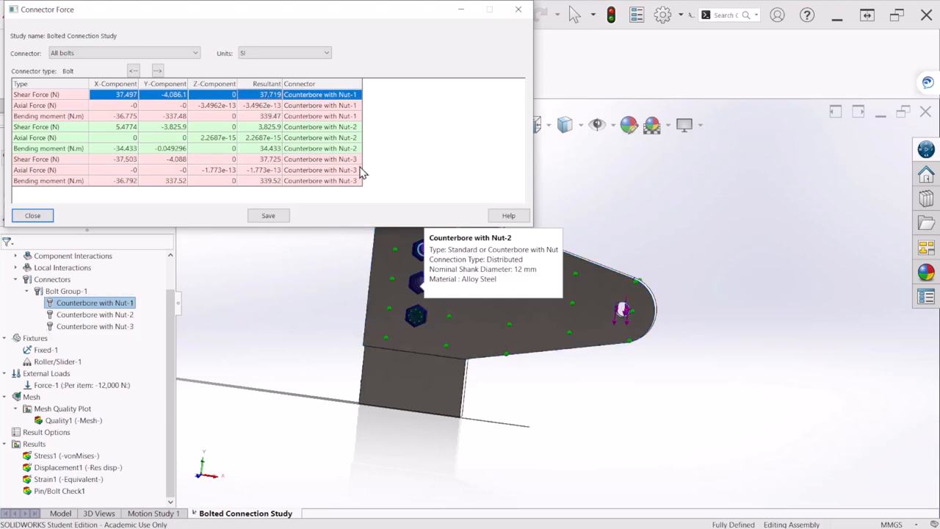
mouse_move(308, 121)
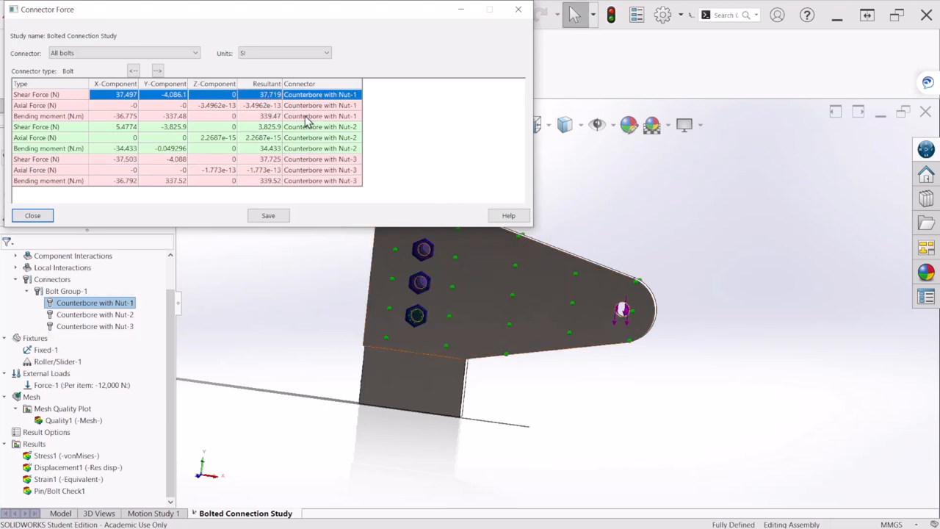
mouse_move(272, 84)
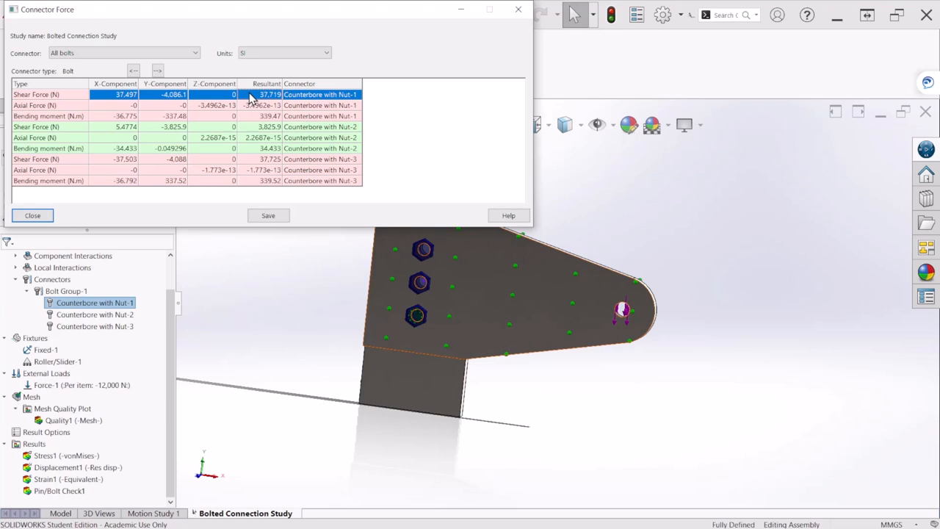
mouse_move(253, 133)
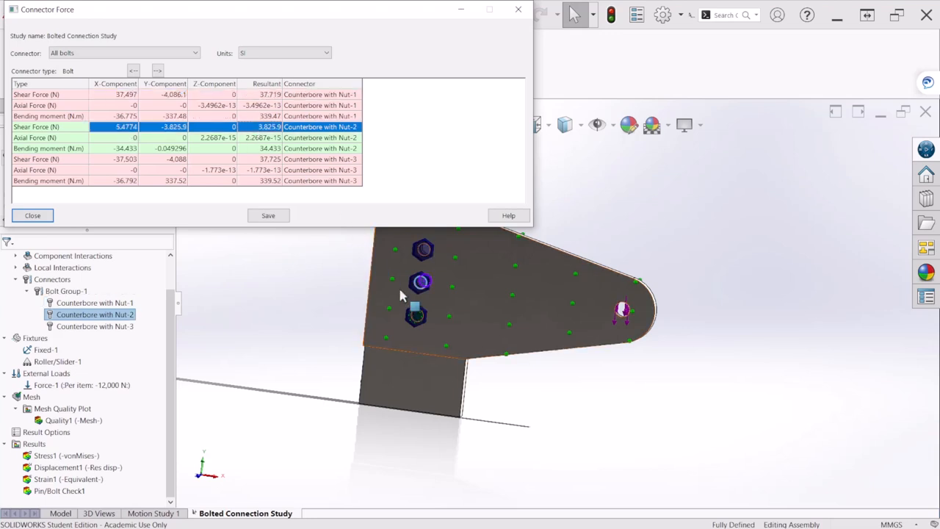
mouse_move(249, 137)
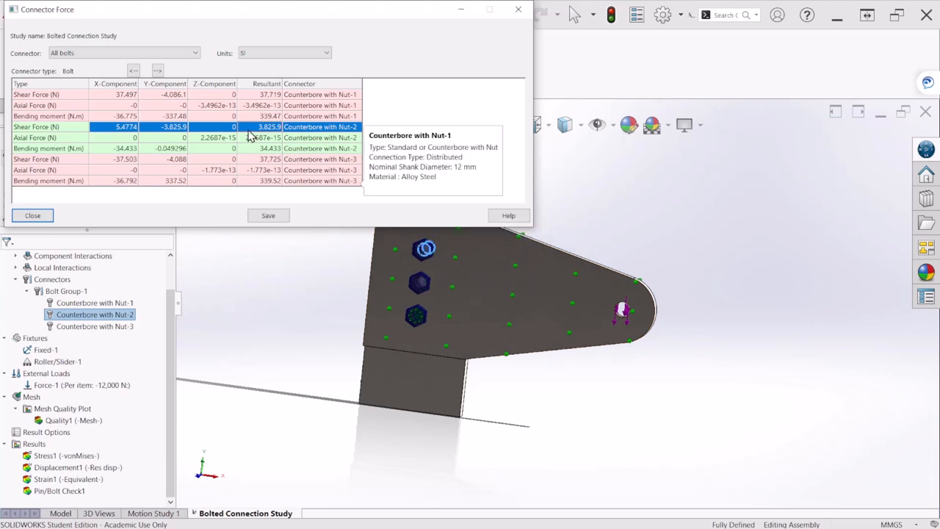
mouse_move(262, 137)
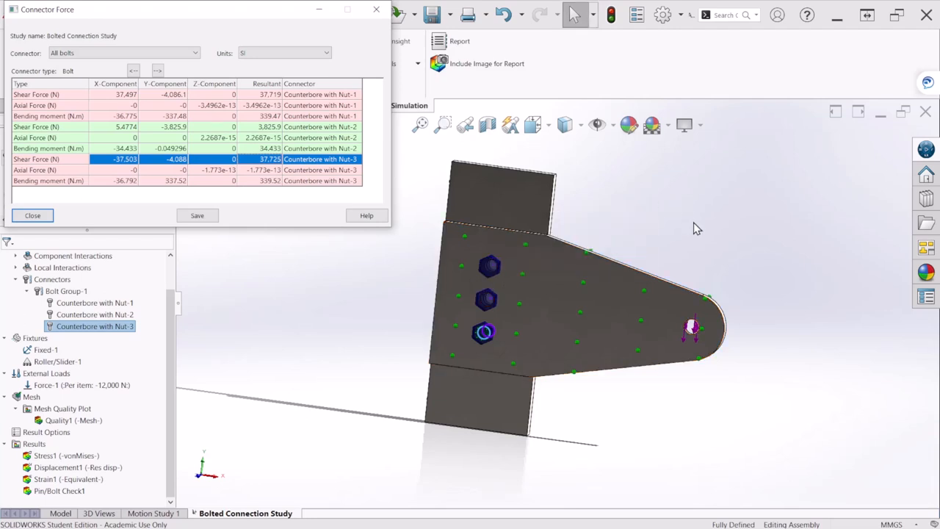
mouse_move(695, 232)
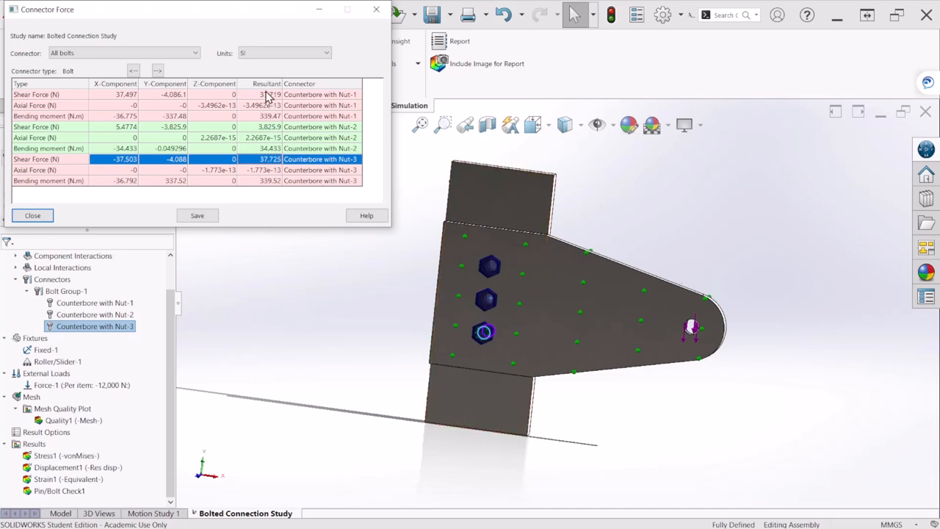
click(319, 94)
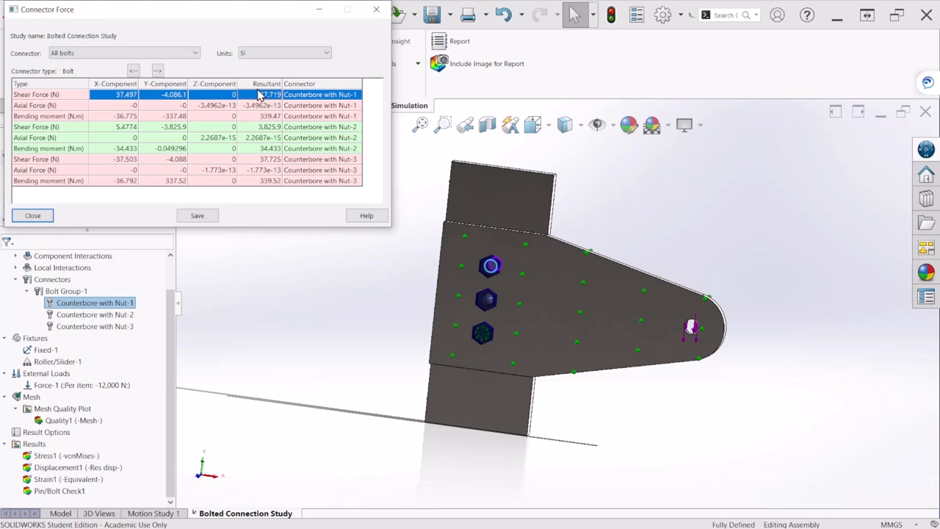
mouse_move(395, 226)
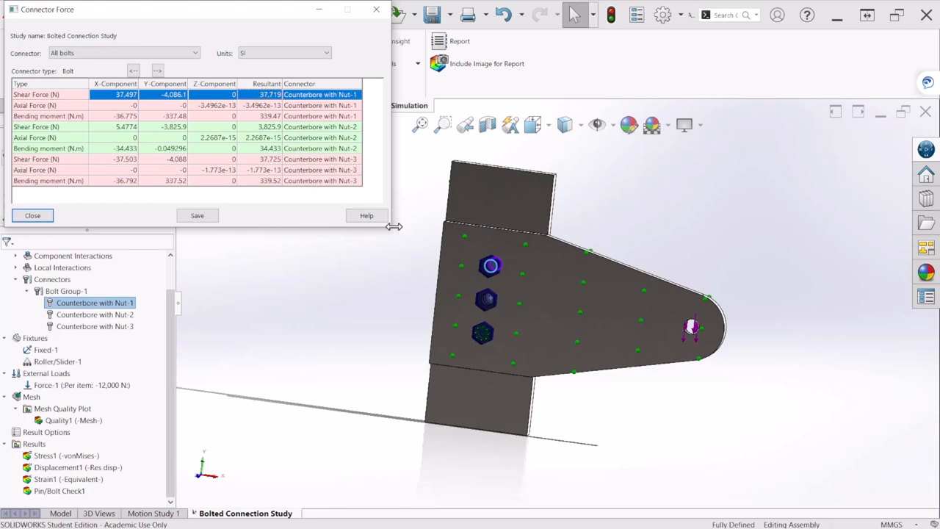